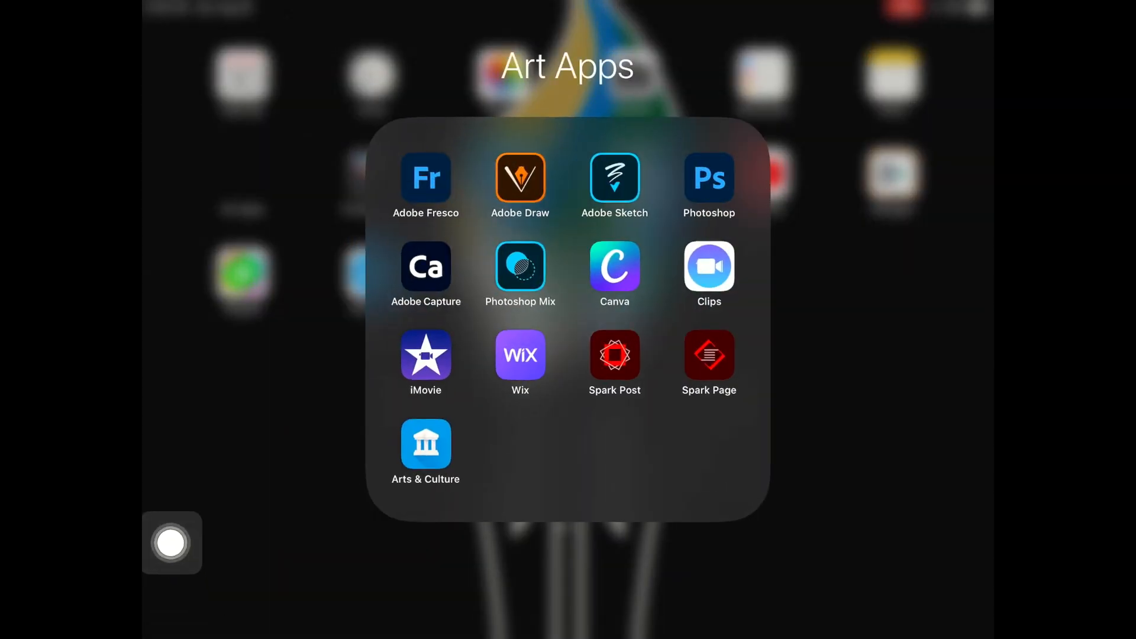
Step: Launch Adobe Draw and create a new blank drawing project
left_click_drag(172, 543, 459, 82)
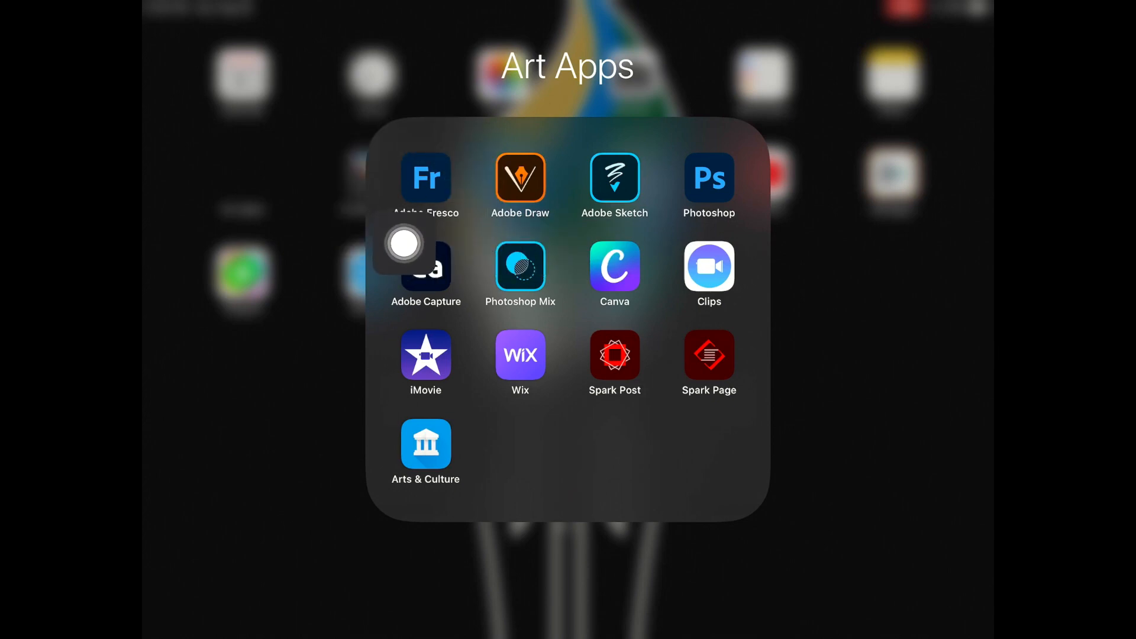
mouse_move(645, 166)
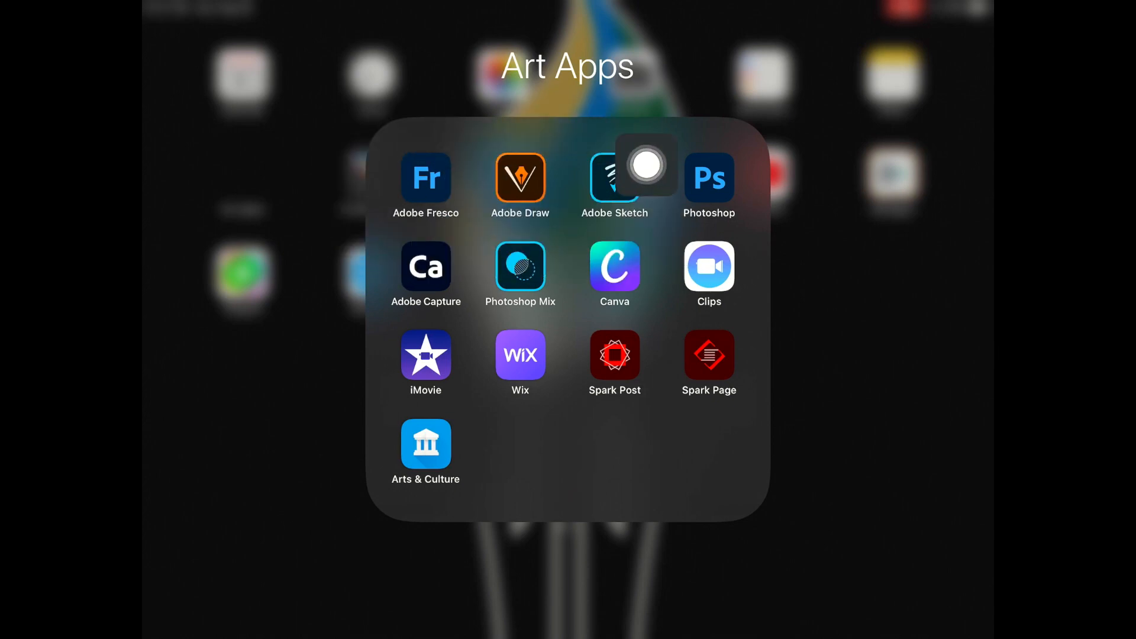
mouse_move(567, 237)
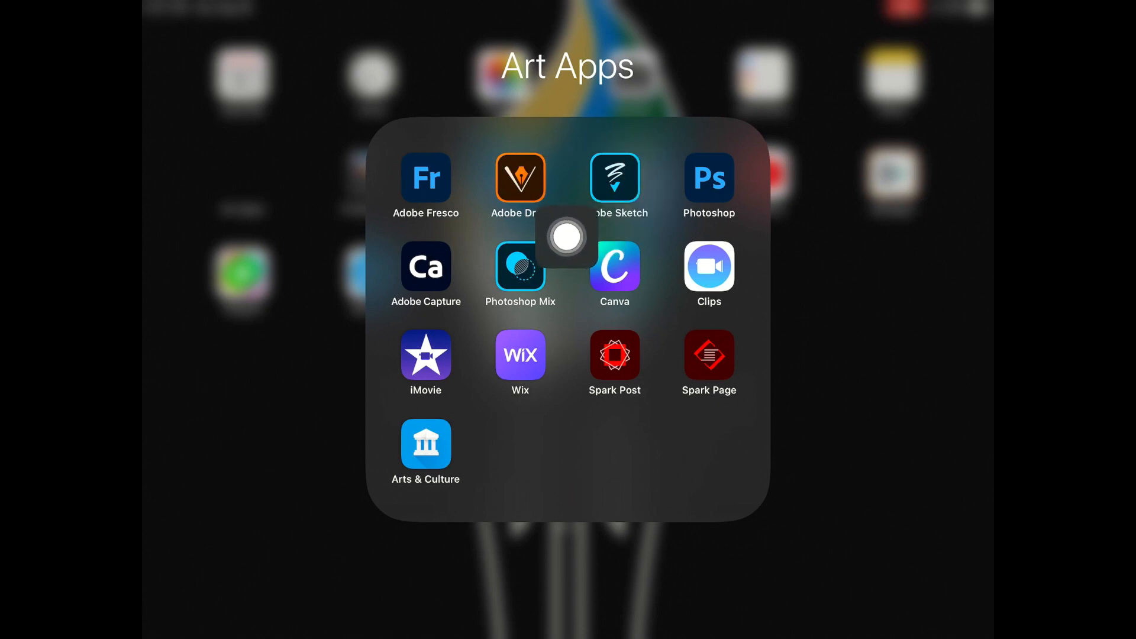
mouse_move(414, 241)
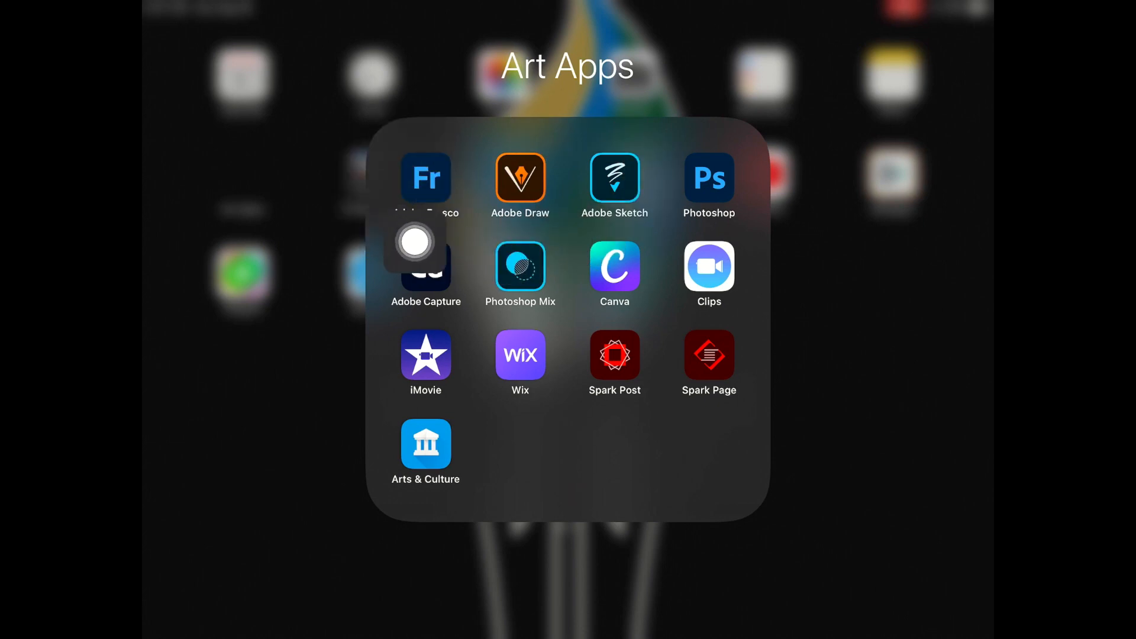
mouse_move(386, 173)
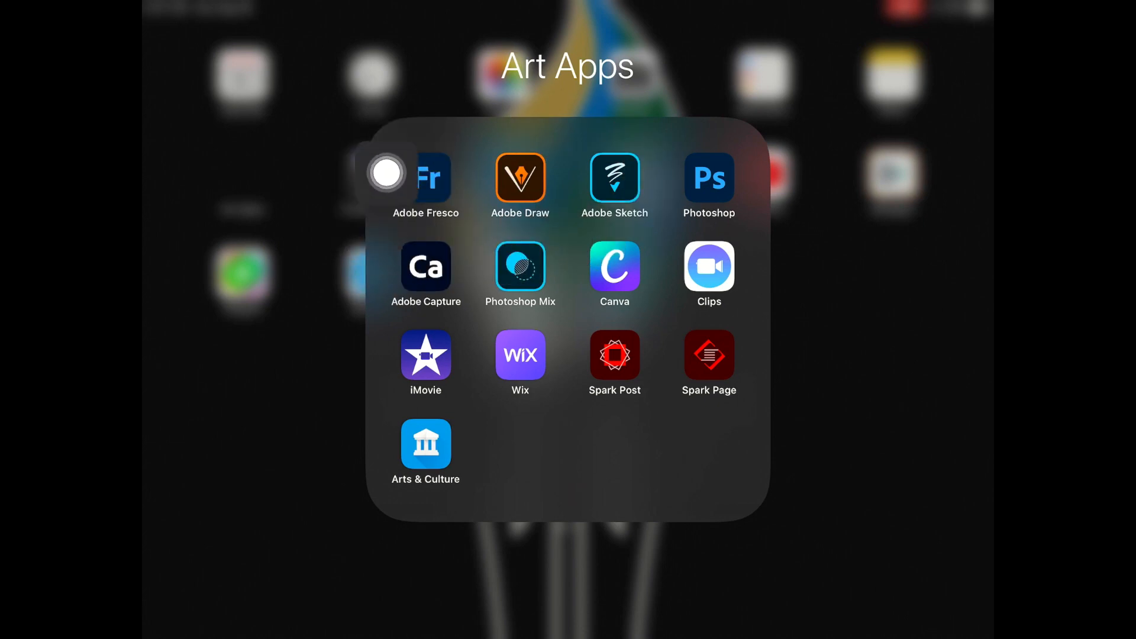
mouse_move(393, 256)
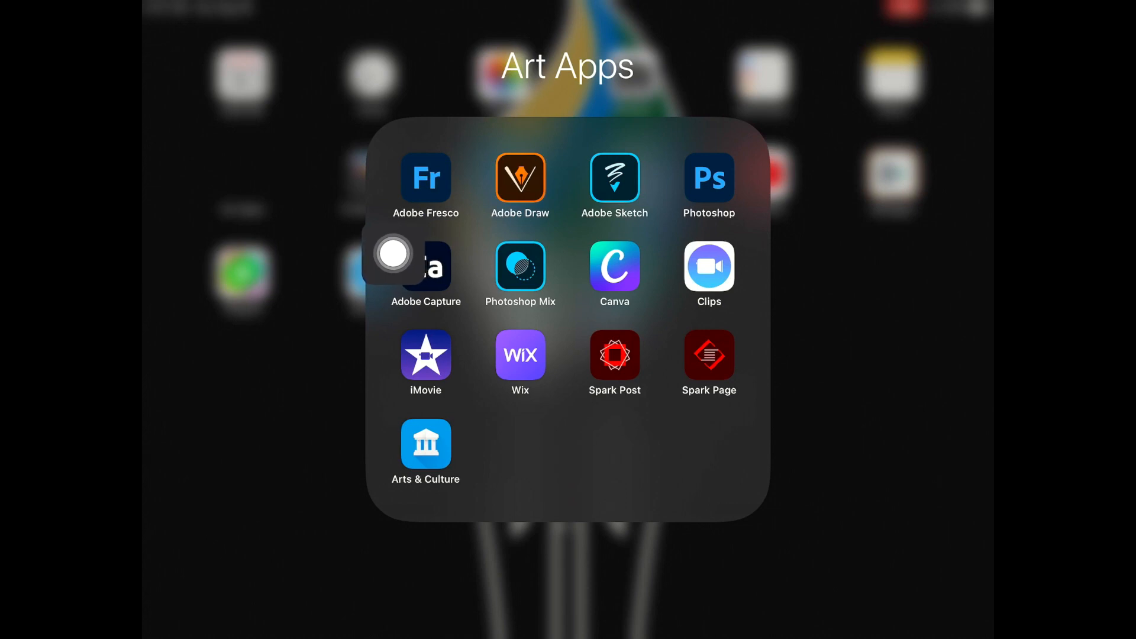
mouse_move(564, 238)
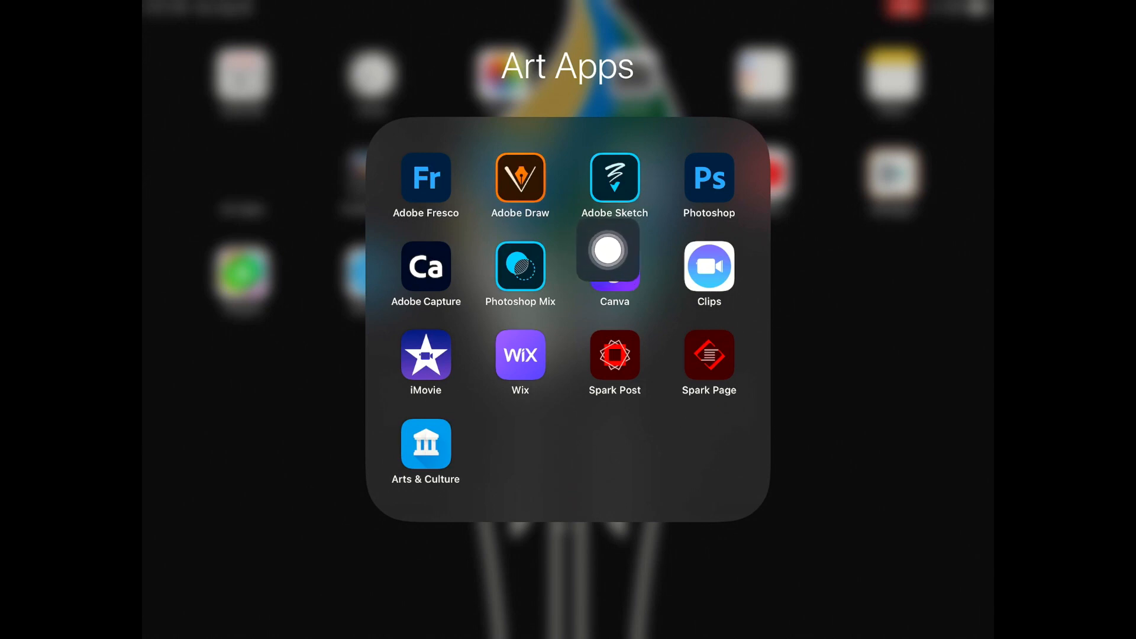
left_click_drag(612, 251, 584, 251)
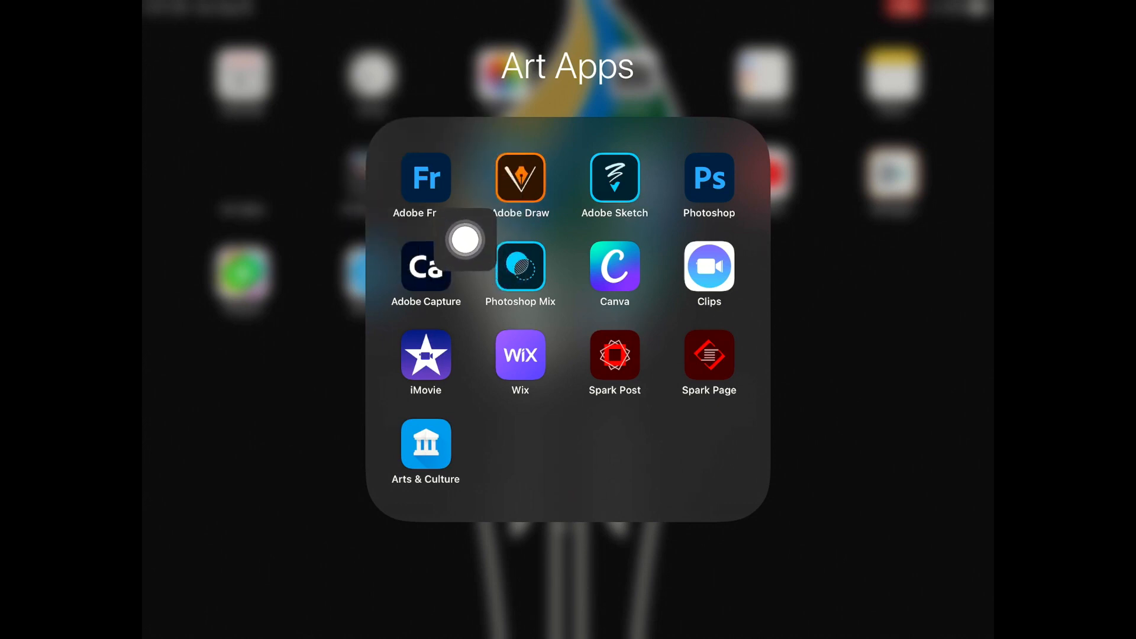
mouse_move(960, 248)
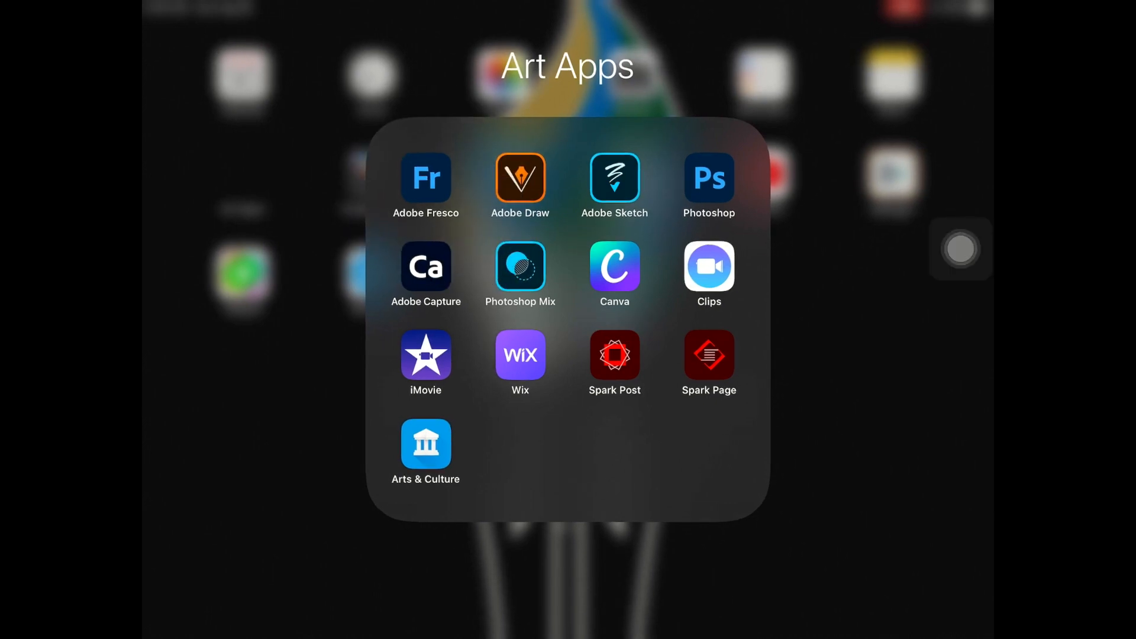
left_click(520, 177)
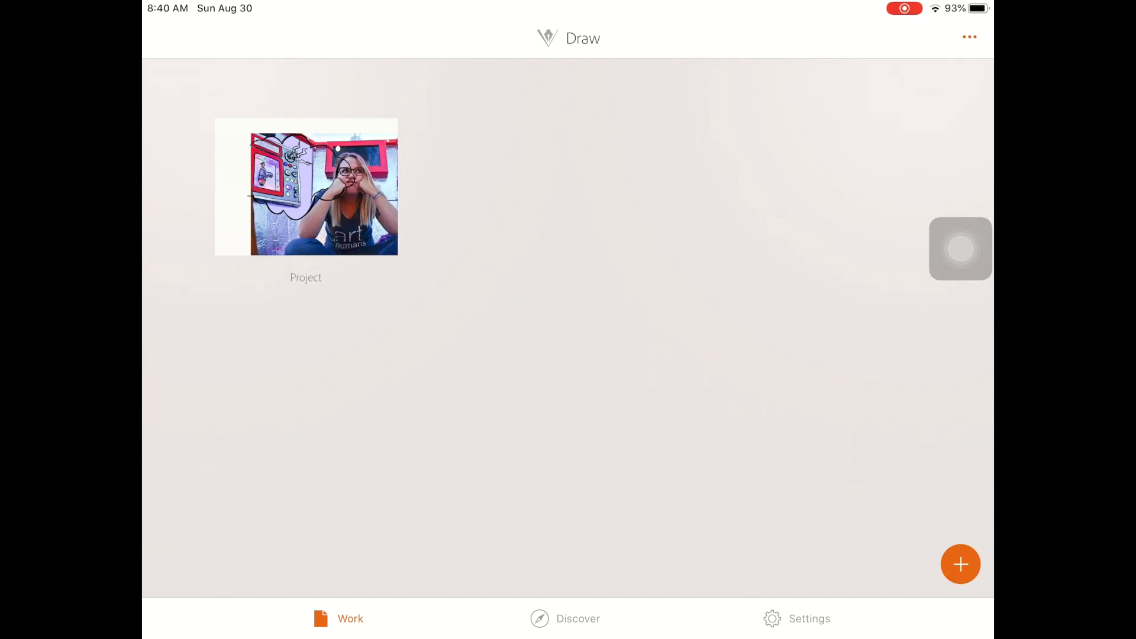
left_click(961, 565)
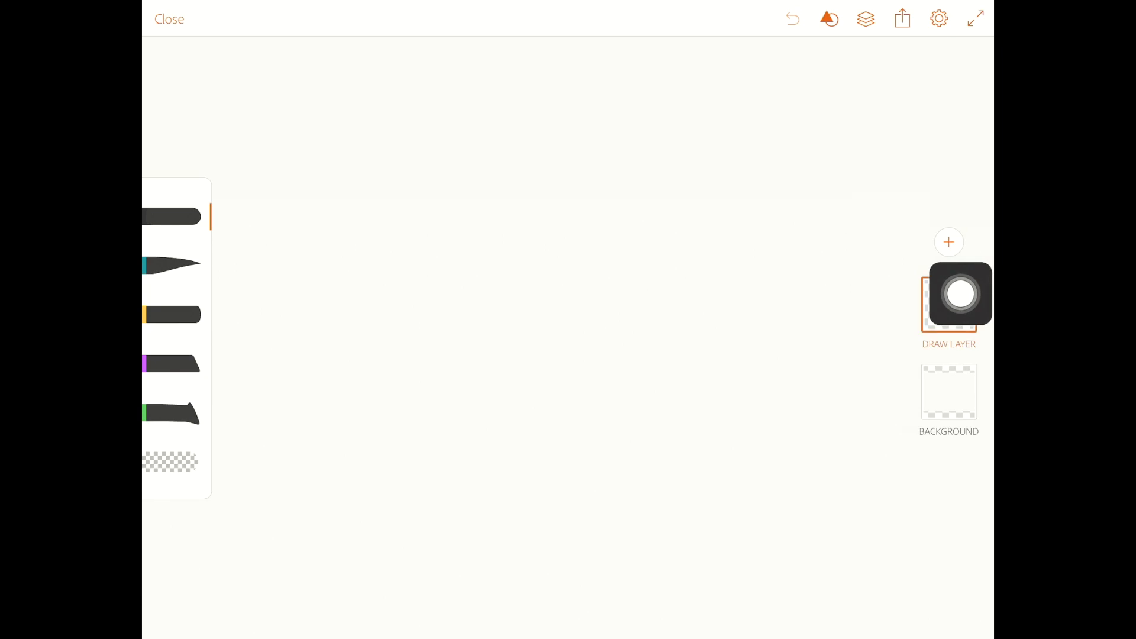
Step: Bring up the Draw Layer / Image Layer choices above the layers column
left_click_drag(957, 295, 891, 458)
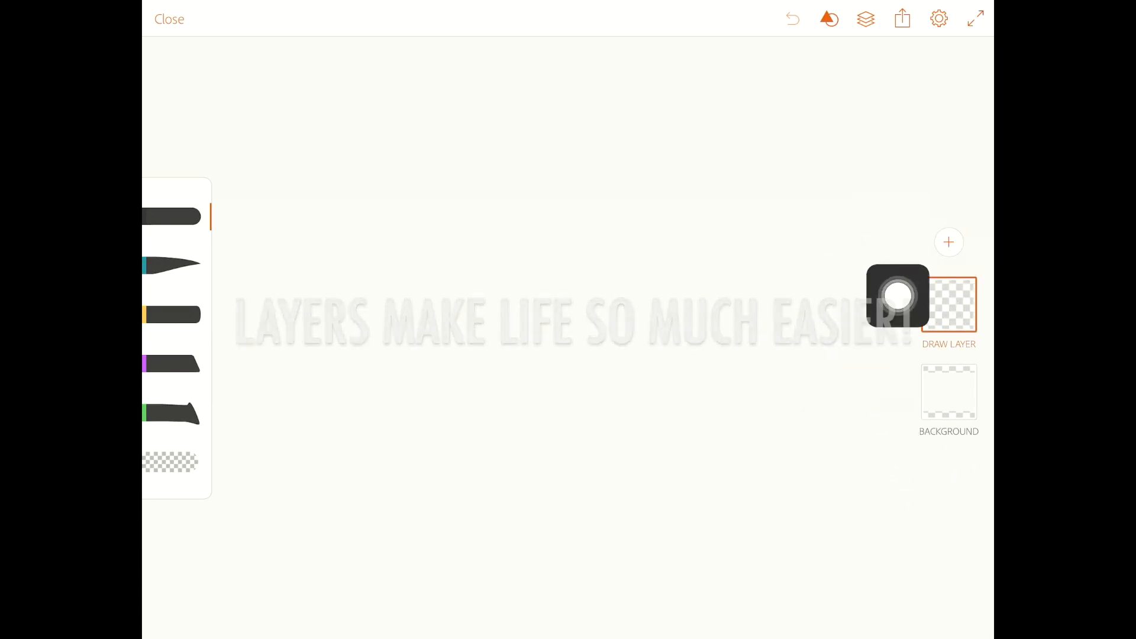
left_click_drag(897, 298, 888, 473)
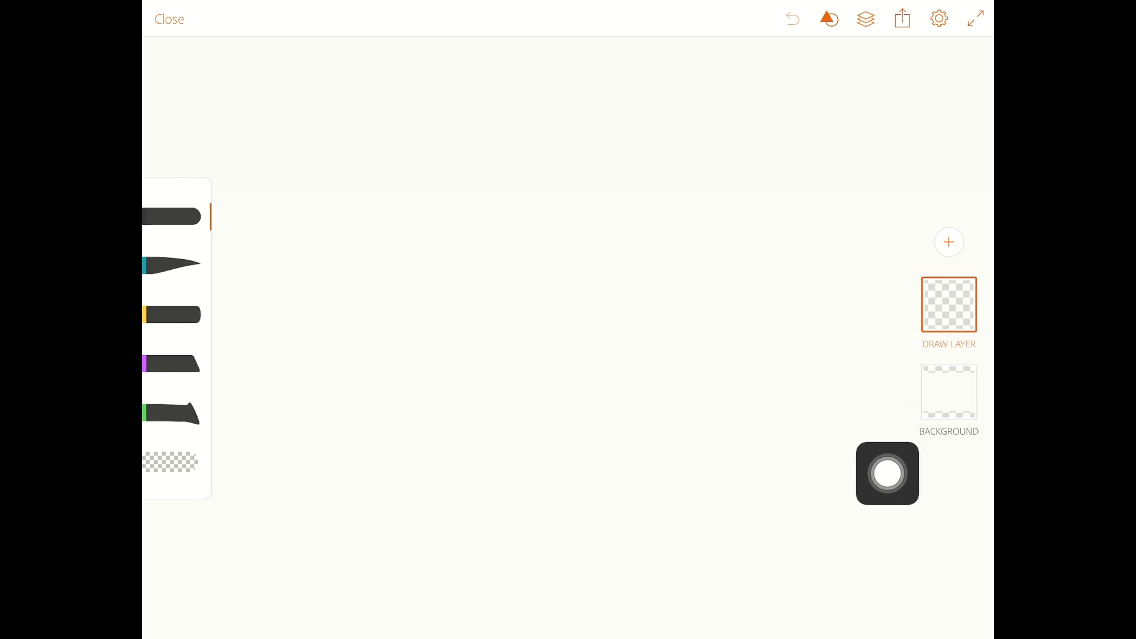
left_click(948, 242)
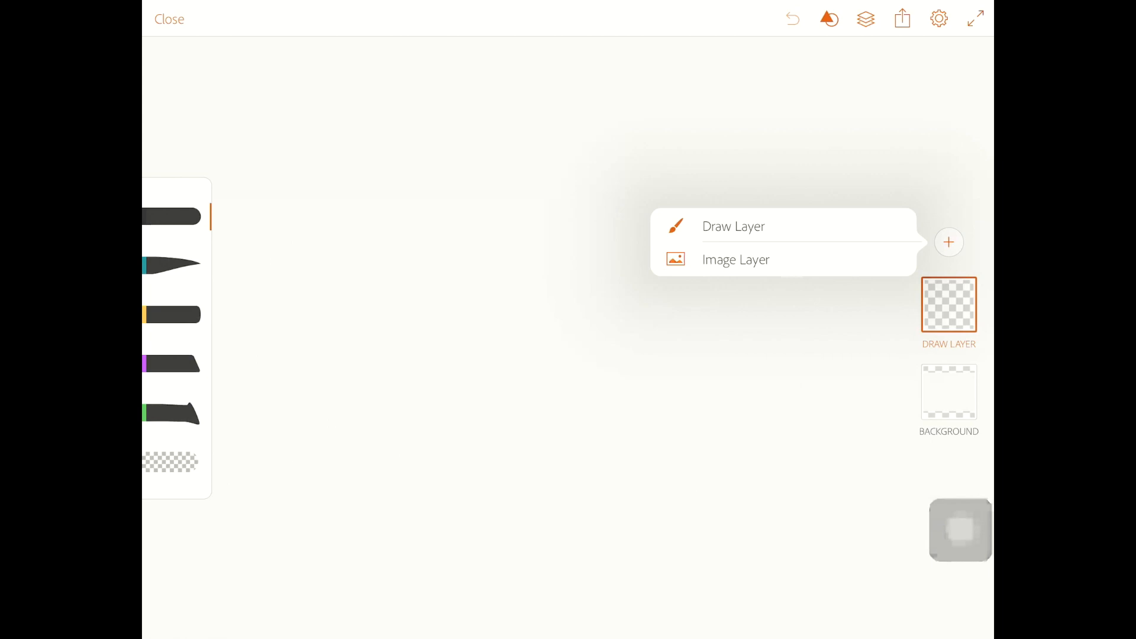
Step: Add the photo of the woman in the booth from All Photos as an image layer and confirm the transform
left_click(735, 259)
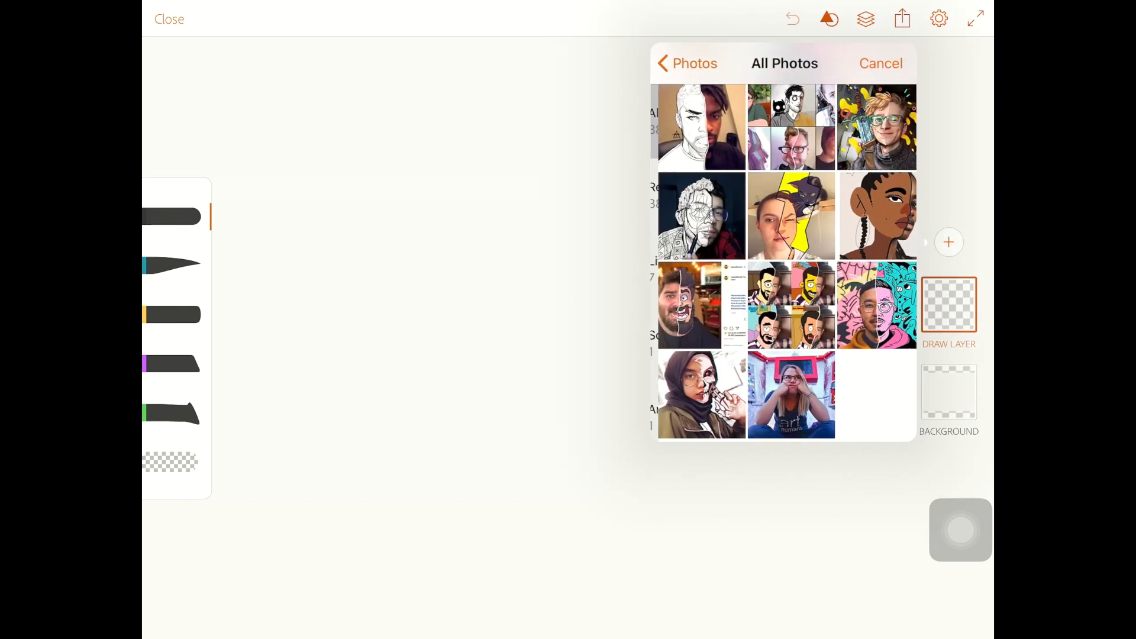
left_click(790, 394)
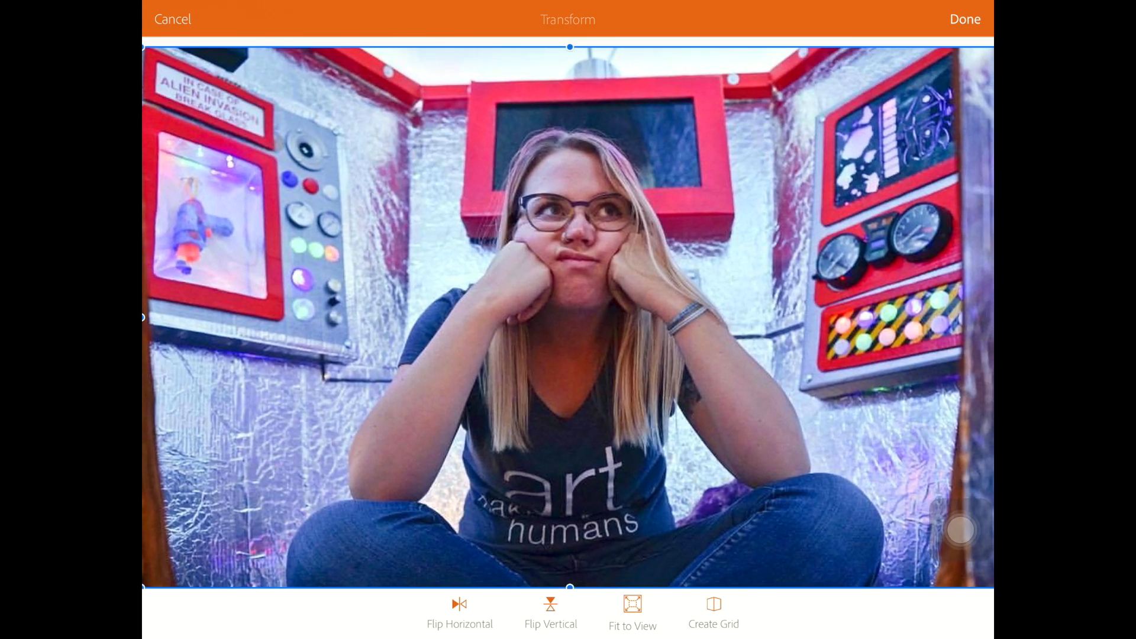
left_click(964, 19)
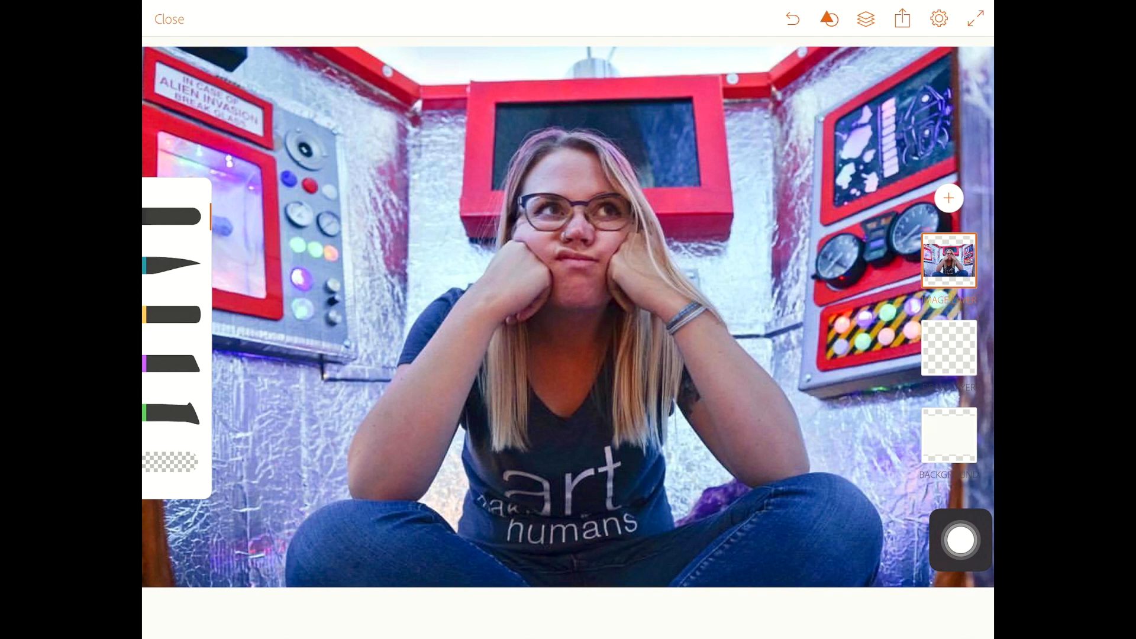
Step: Reorder so the draw layer sits above the image layer and make the draw layer active
left_click(960, 540)
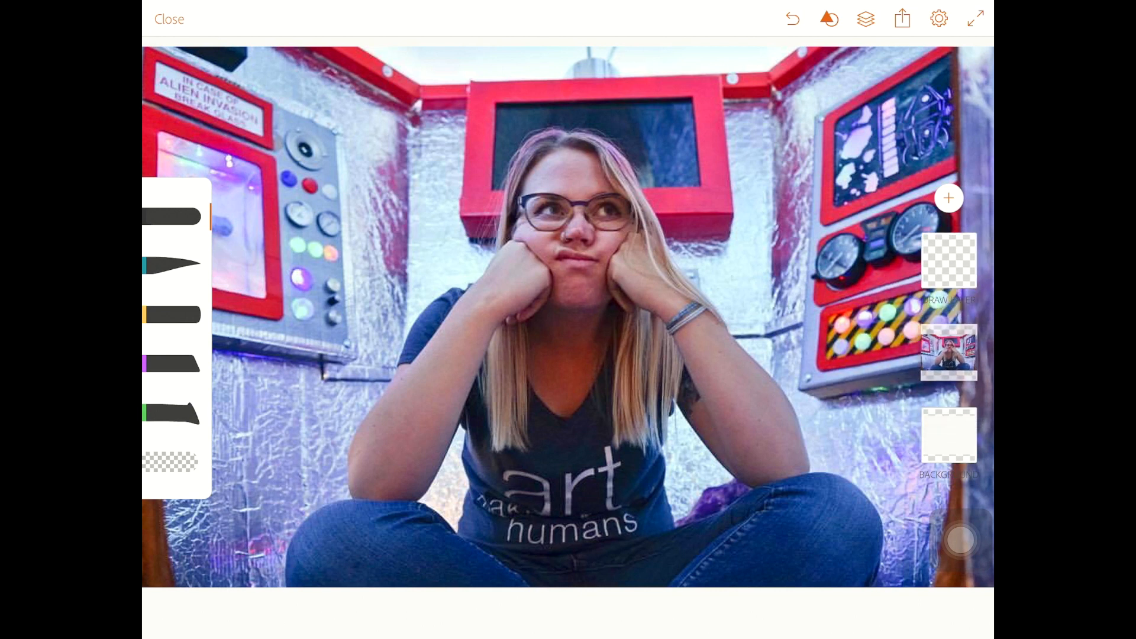
left_click(947, 351)
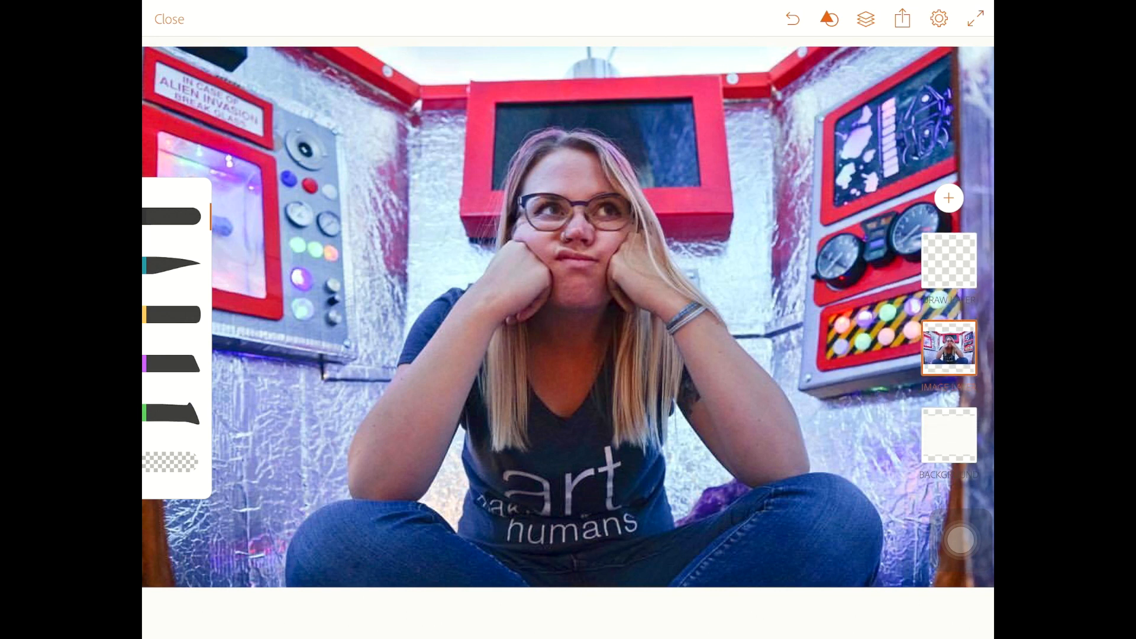
left_click(948, 263)
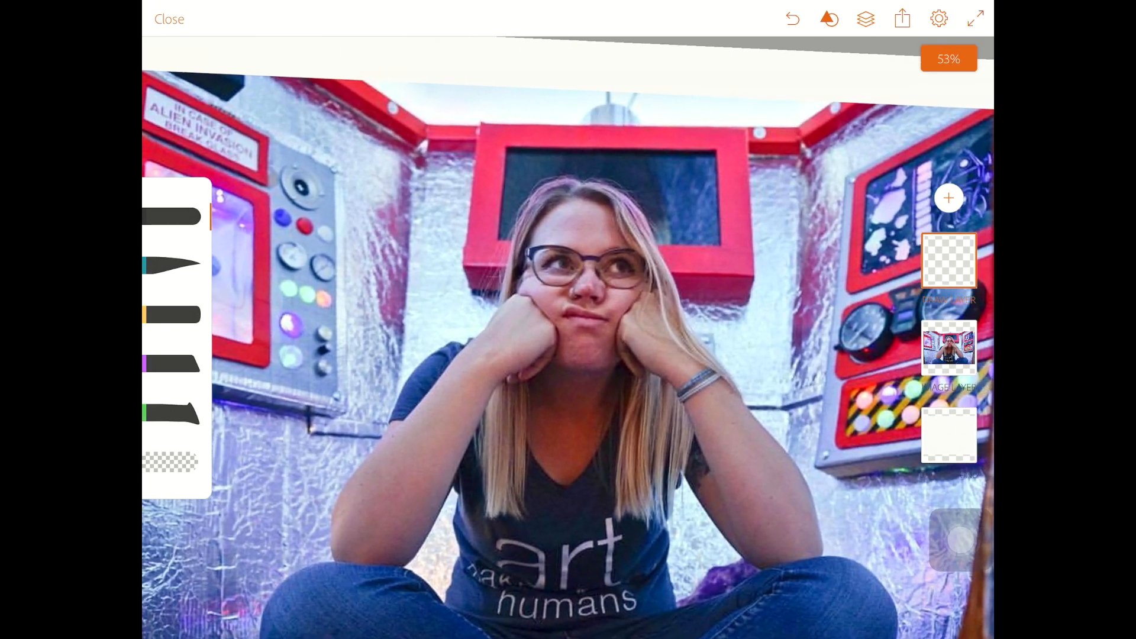
Step: Reduce the brush size to about 11 and set its colour to solid black
left_click(174, 260)
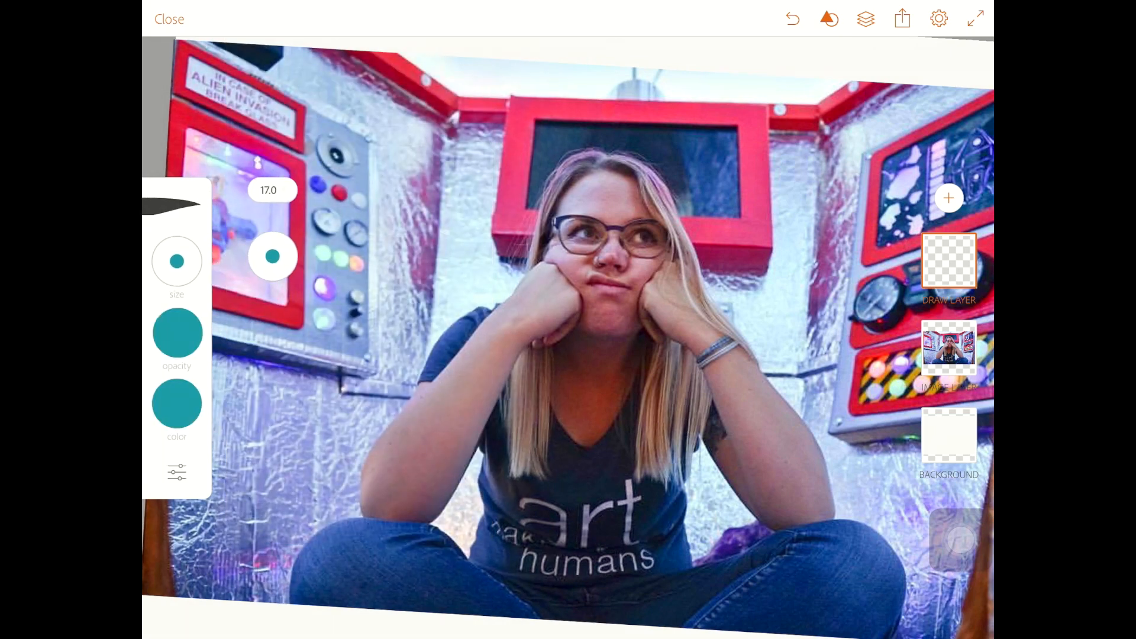
left_click_drag(272, 257, 276, 263)
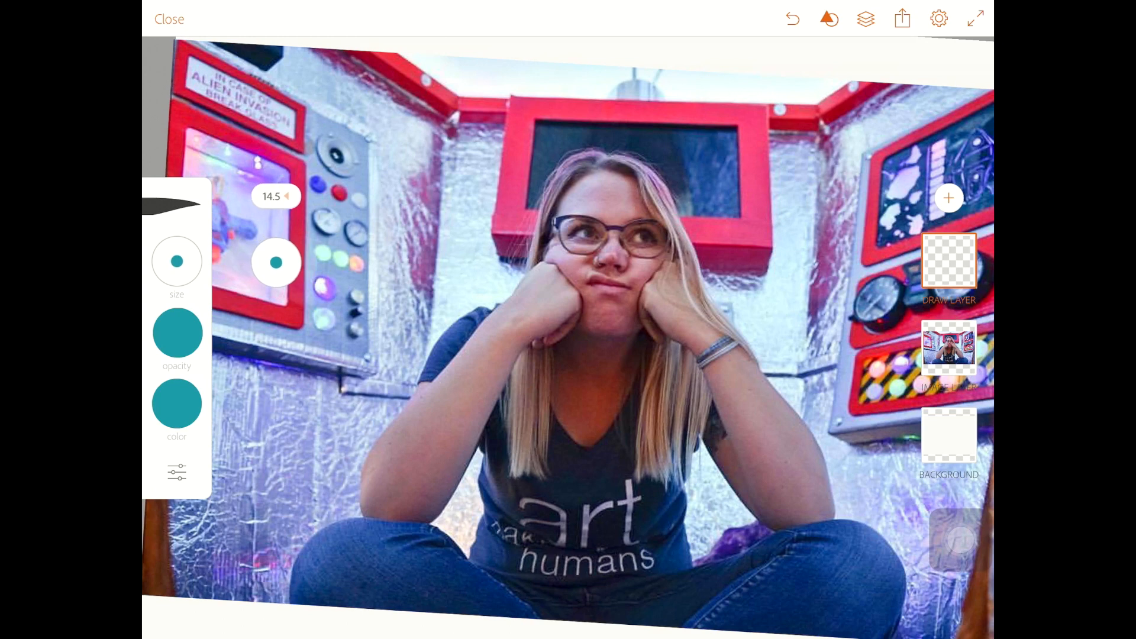
left_click_drag(276, 263, 275, 273)
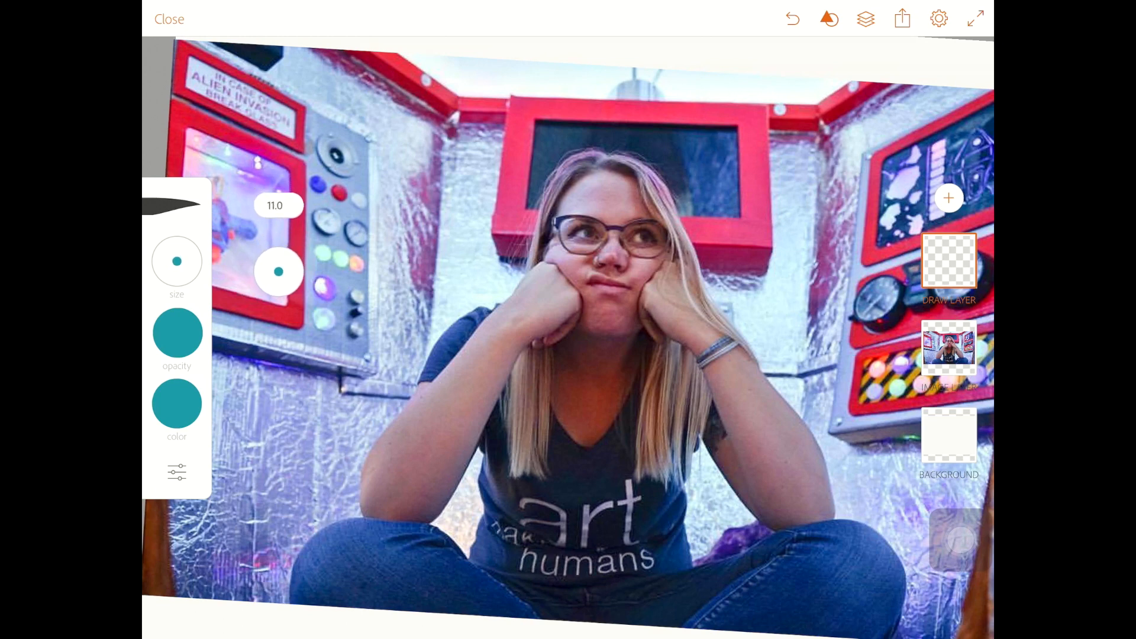
left_click(176, 403)
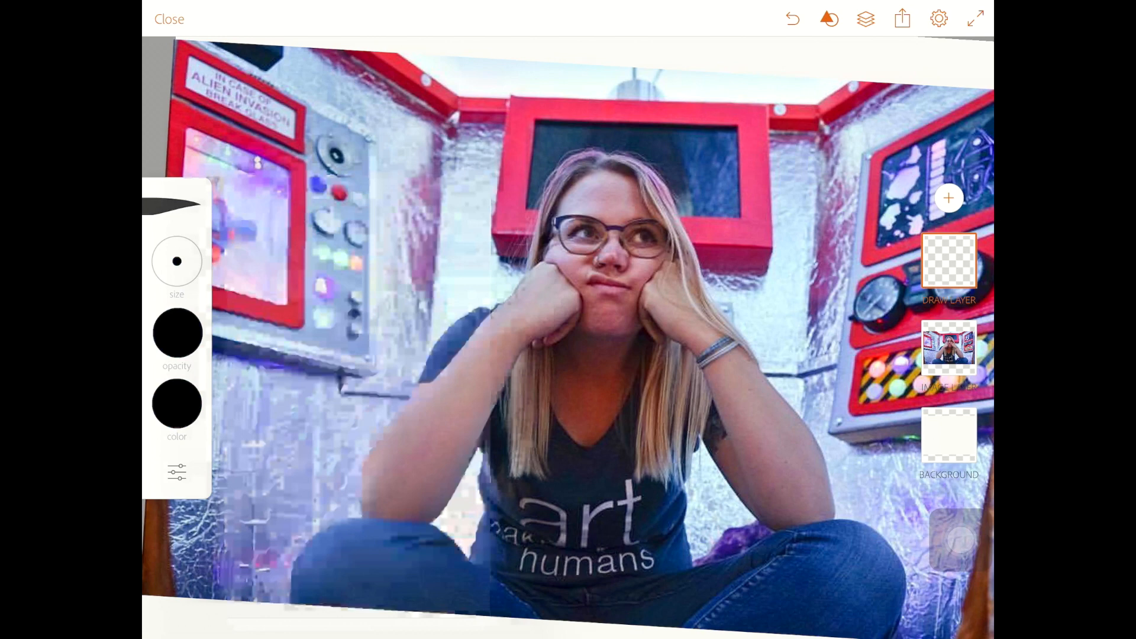
Step: Undo a trial wavy stroke, then draw the curve splitting the face starting above the head
left_click_drag(550, 65, 601, 318)
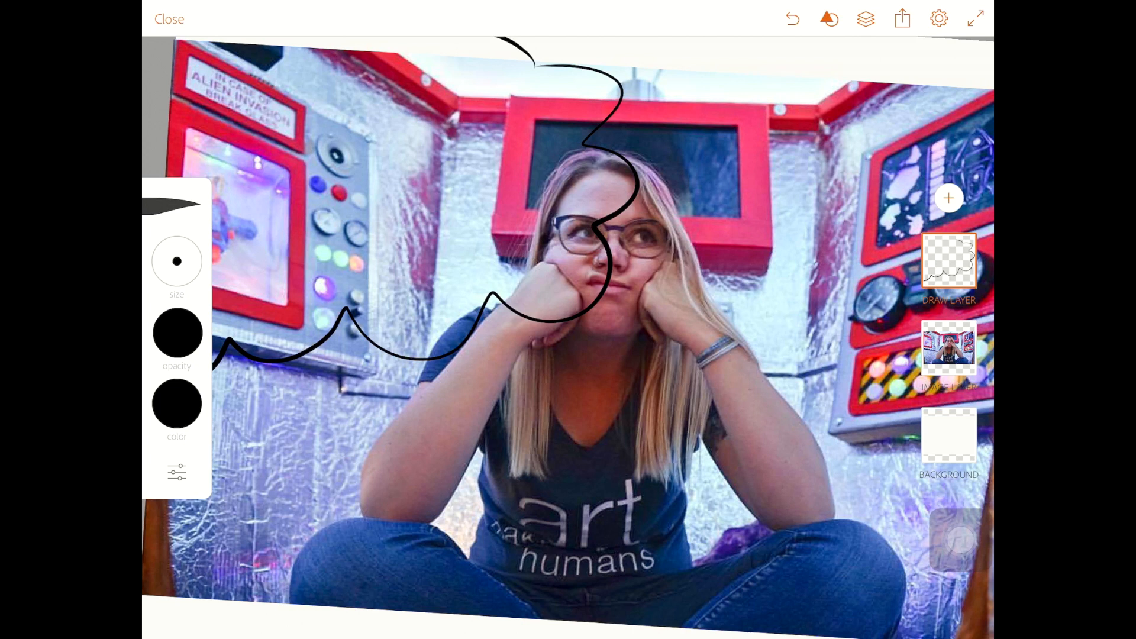
left_click(792, 19)
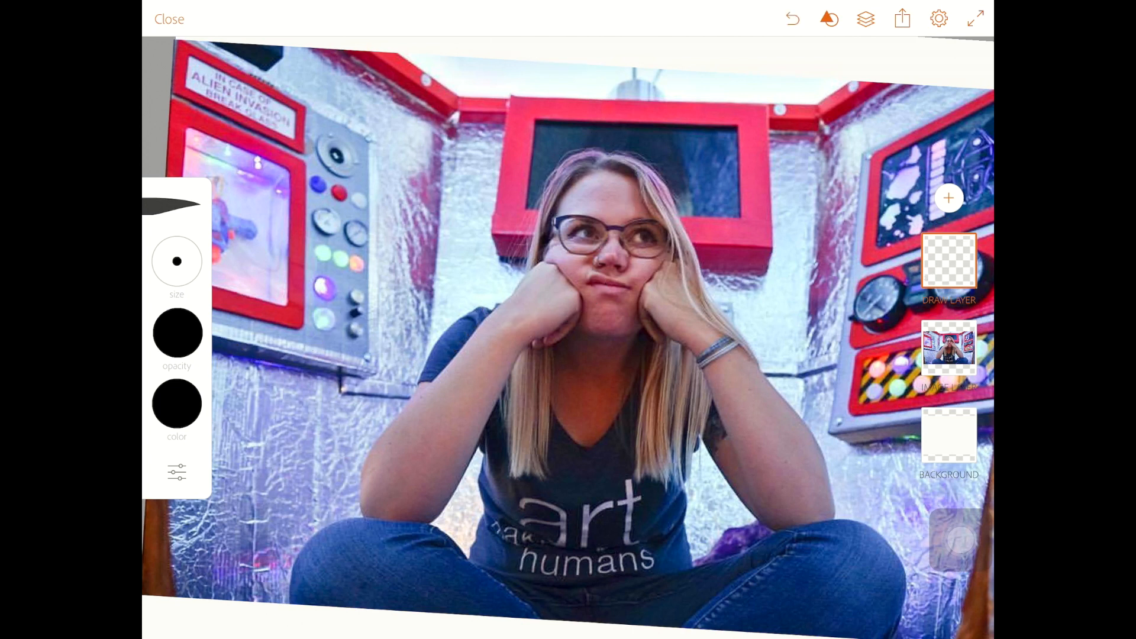
left_click(828, 18)
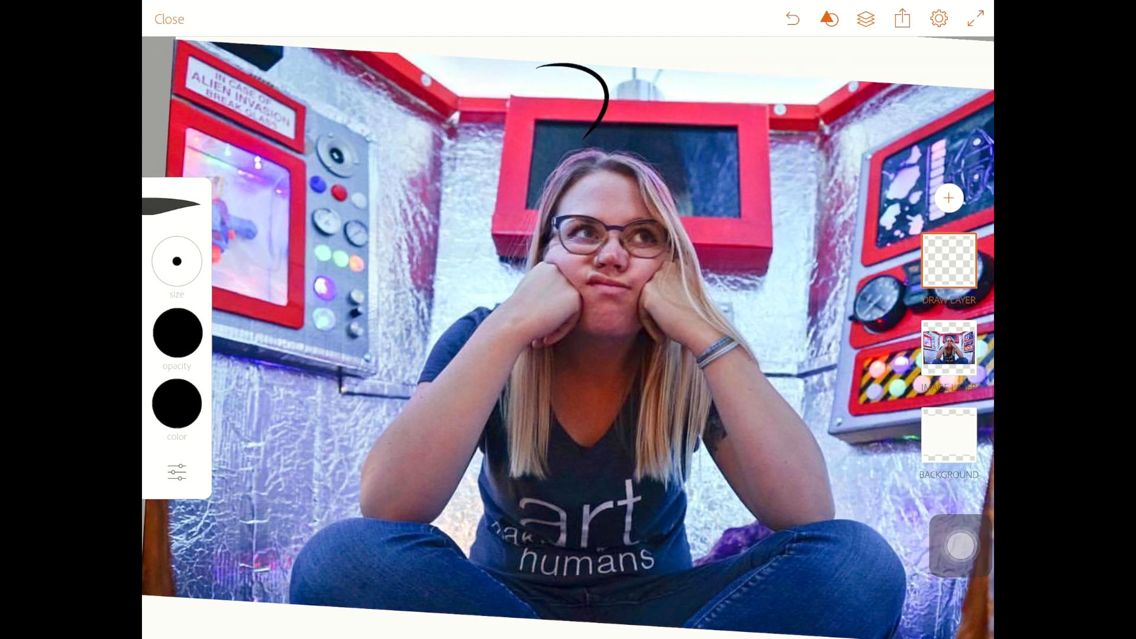
left_click_drag(594, 130, 486, 449)
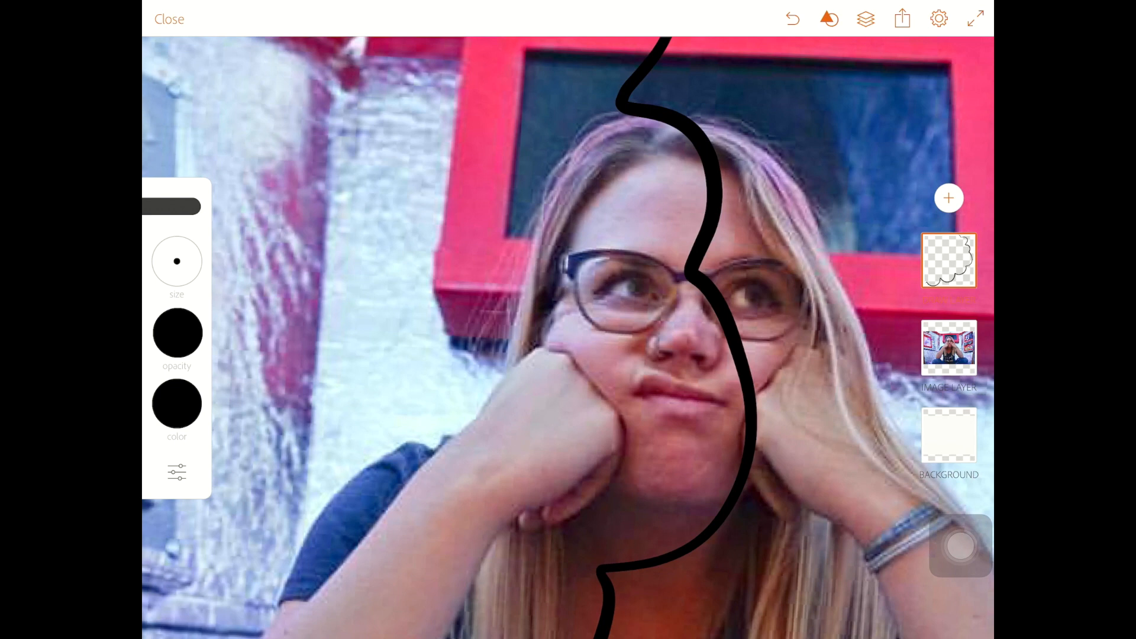
Step: Trace the left lens rims, the eye with its iris, and the crease line above it
left_click(176, 261)
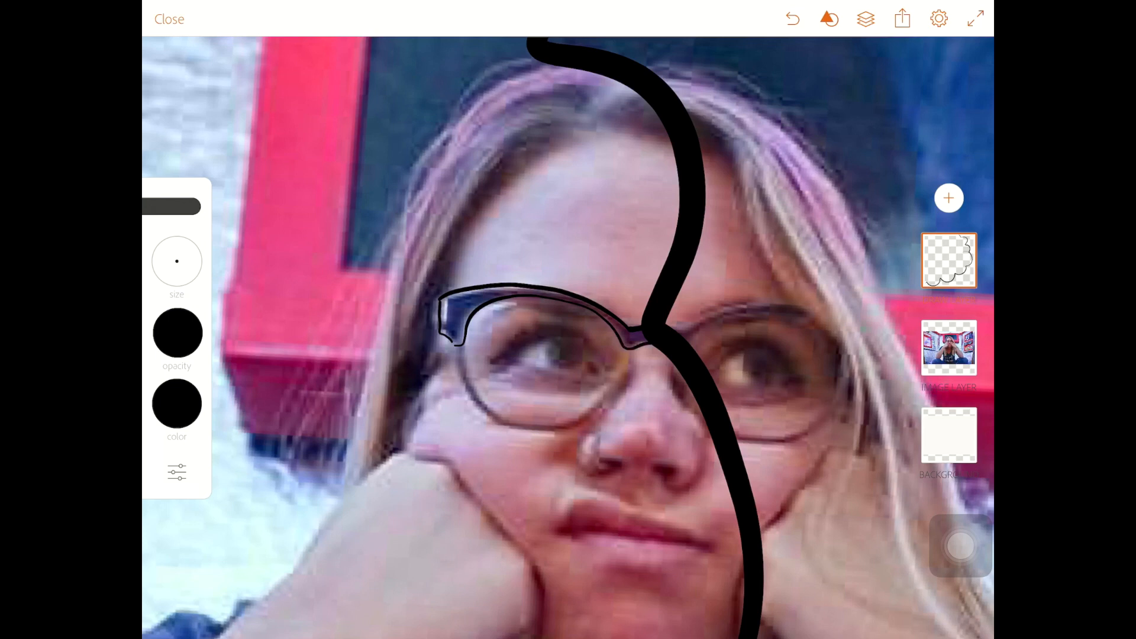
left_click_drag(460, 355, 587, 409)
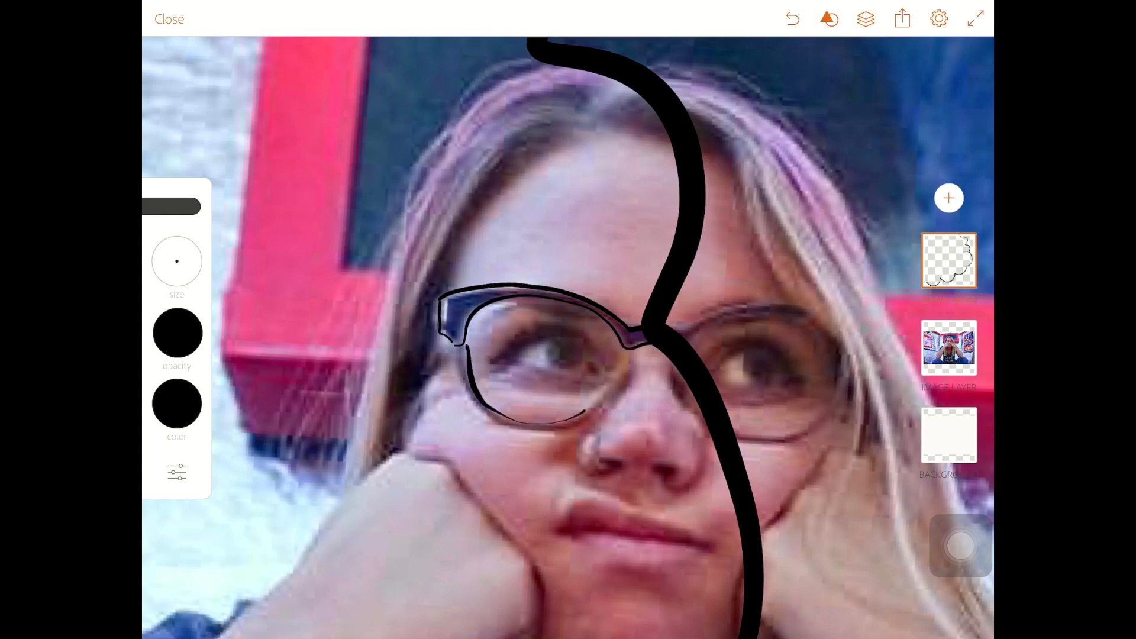
left_click_drag(464, 355, 601, 391)
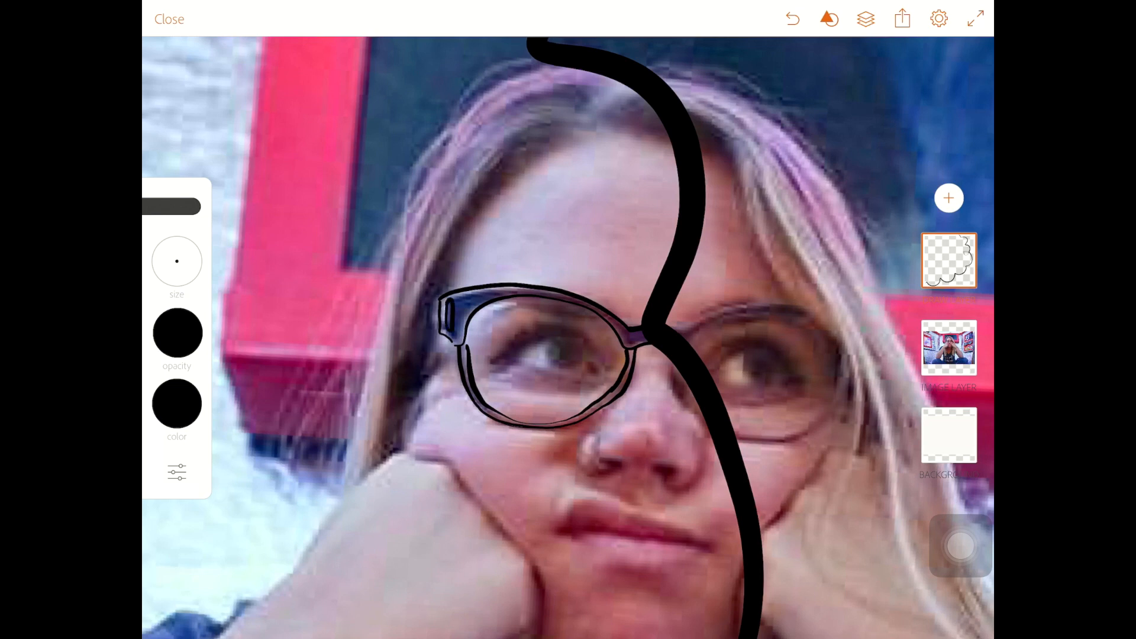
left_click_drag(492, 355, 594, 369)
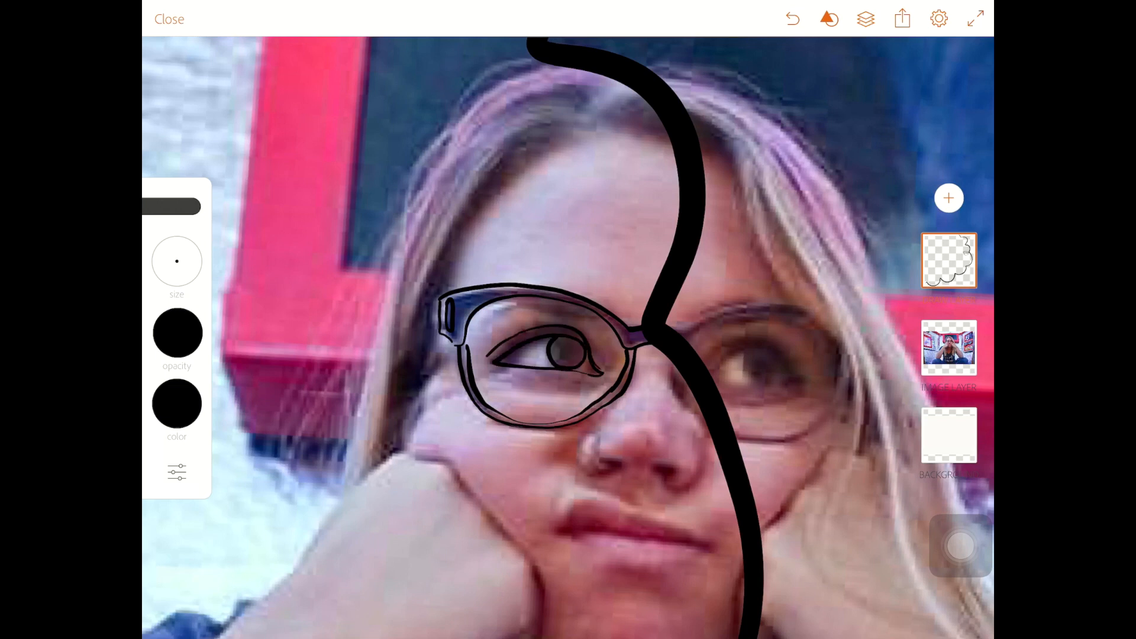
left_click_drag(532, 311, 601, 315)
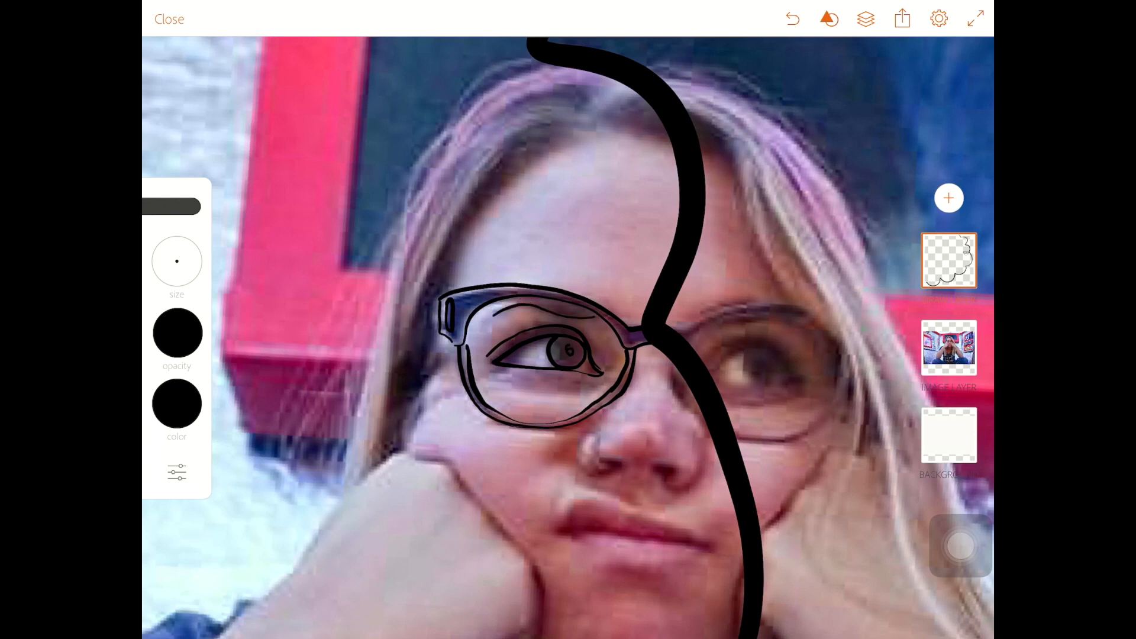
left_click(566, 353)
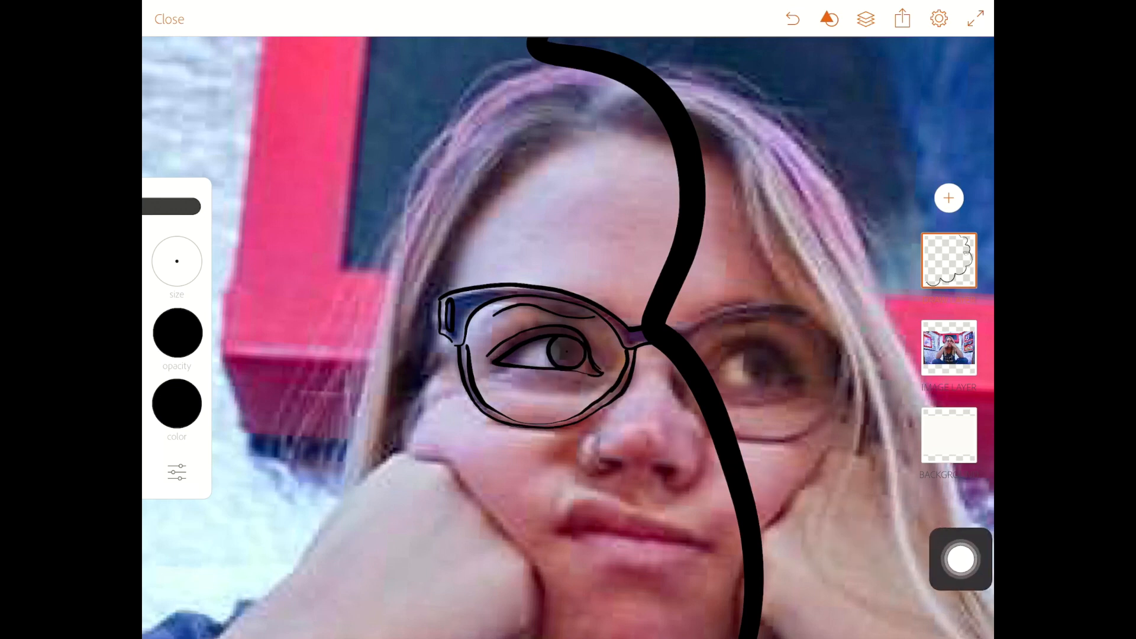
left_click(792, 18)
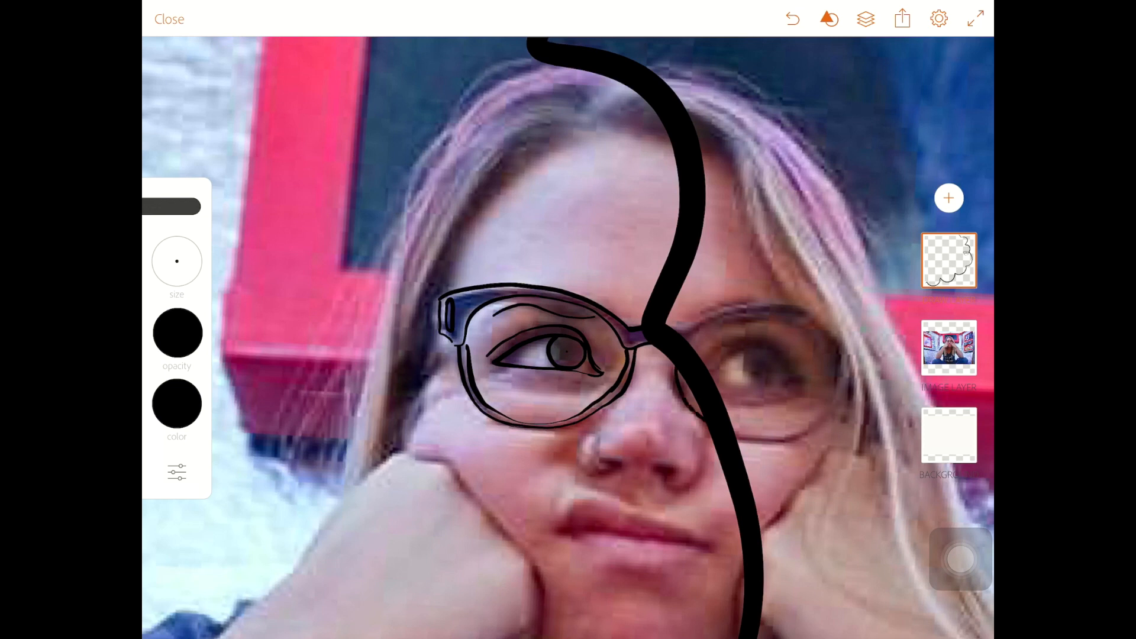
Step: Ink the nose and nostrils, both lips with the line between them, and the jaw line
left_click_drag(594, 434, 688, 471)
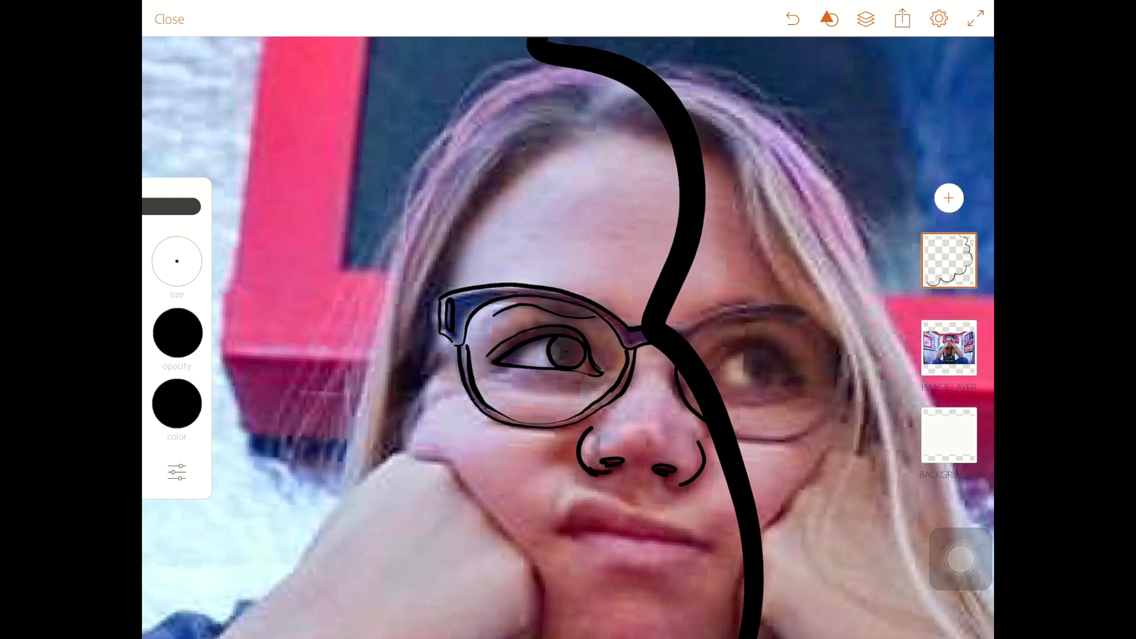
left_click_drag(573, 533, 713, 542)
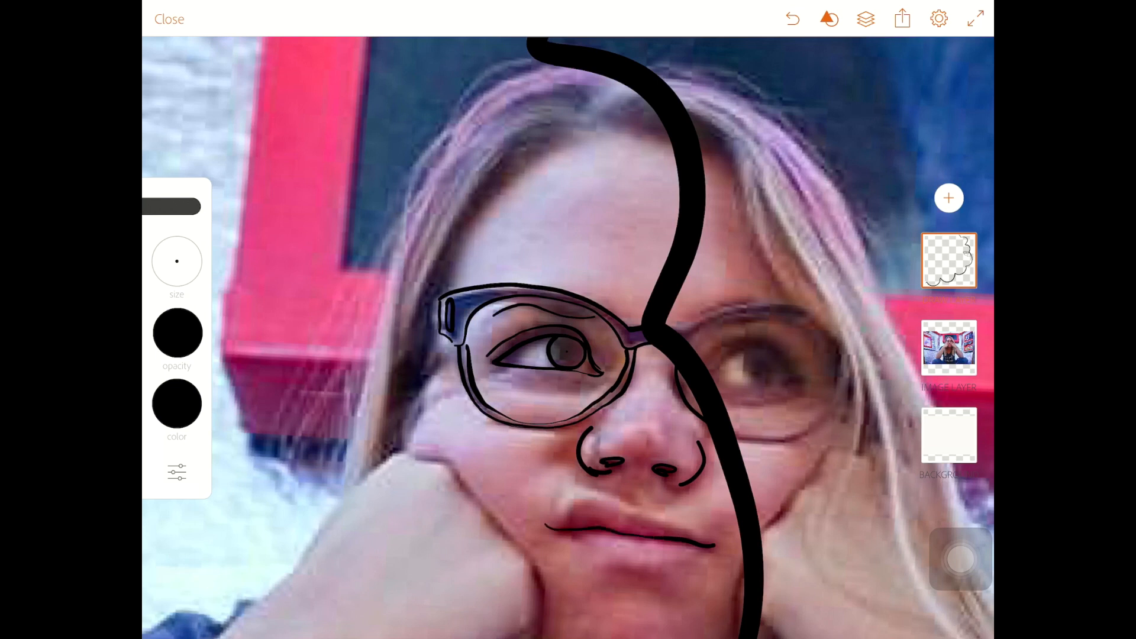
left_click_drag(560, 515, 700, 539)
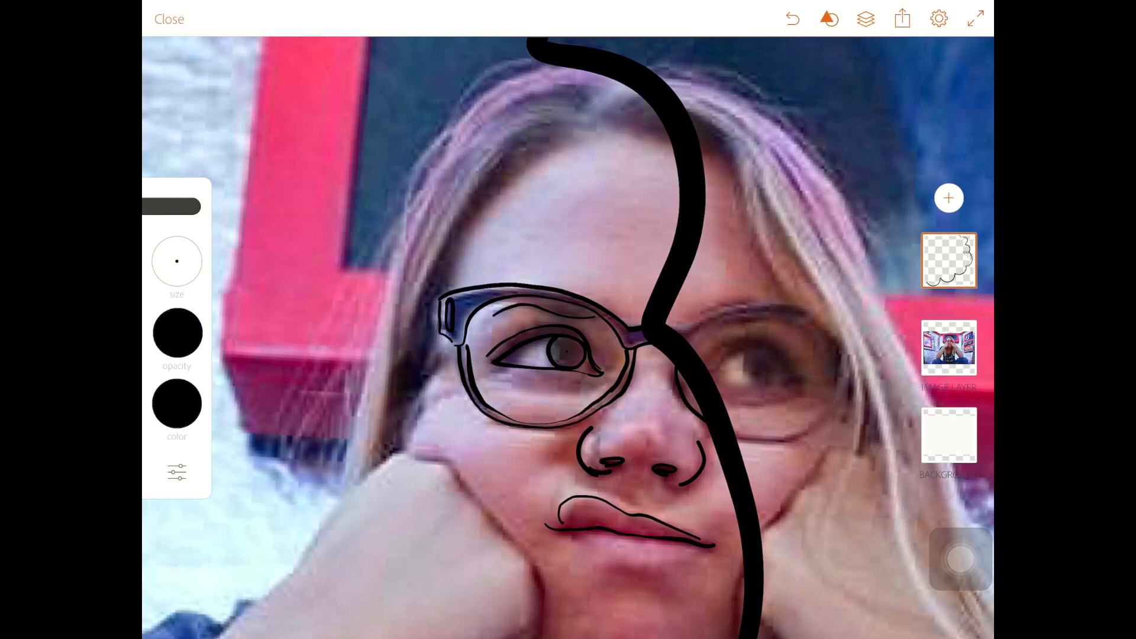
left_click_drag(573, 546, 677, 569)
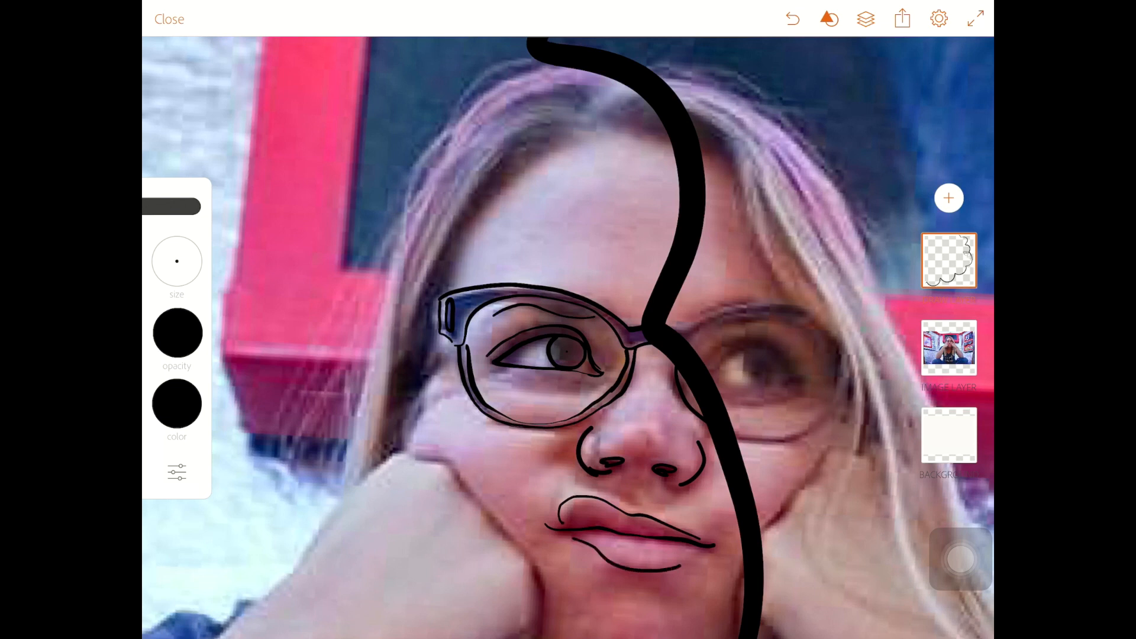
left_click_drag(677, 561, 700, 553)
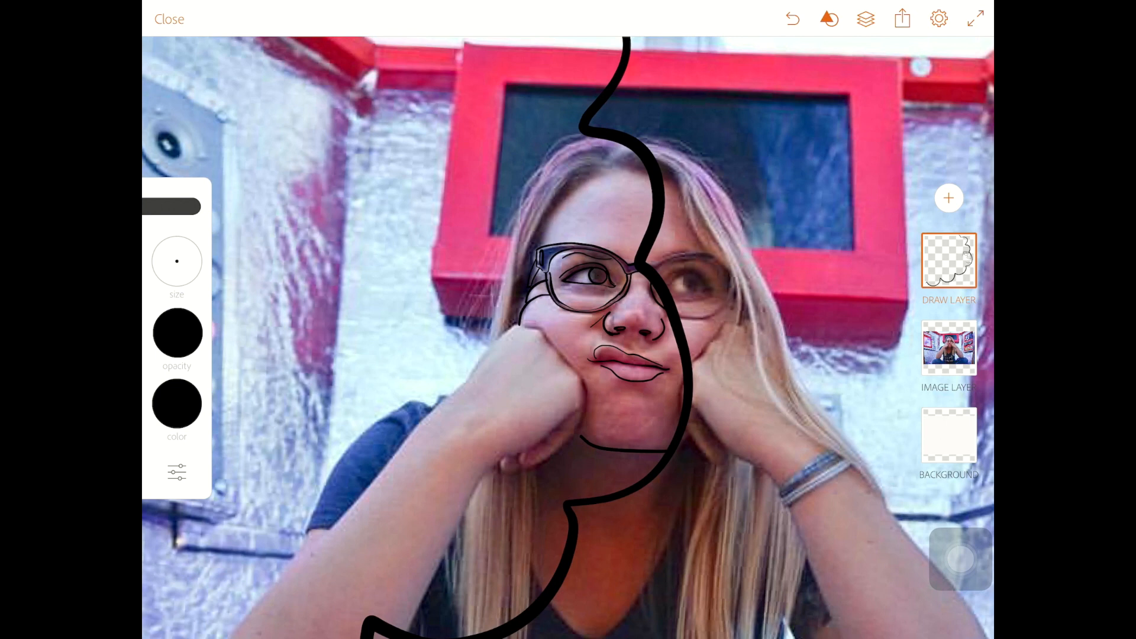
Step: Add a second draw layer beneath the ink layer and sample a colour from the photo
left_click(949, 197)
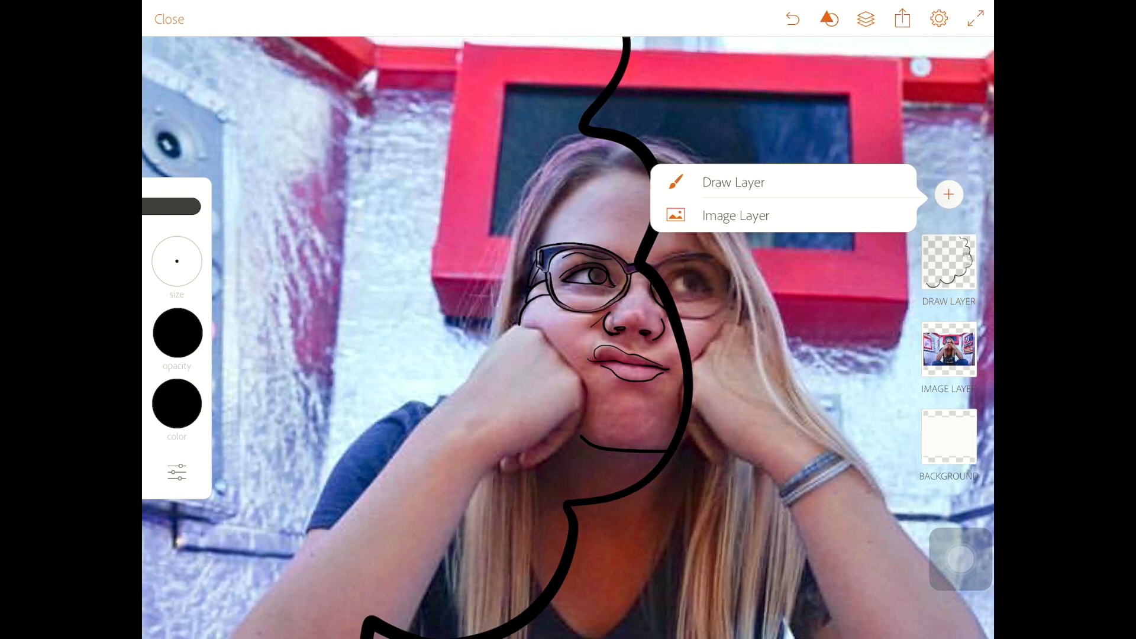
left_click(734, 183)
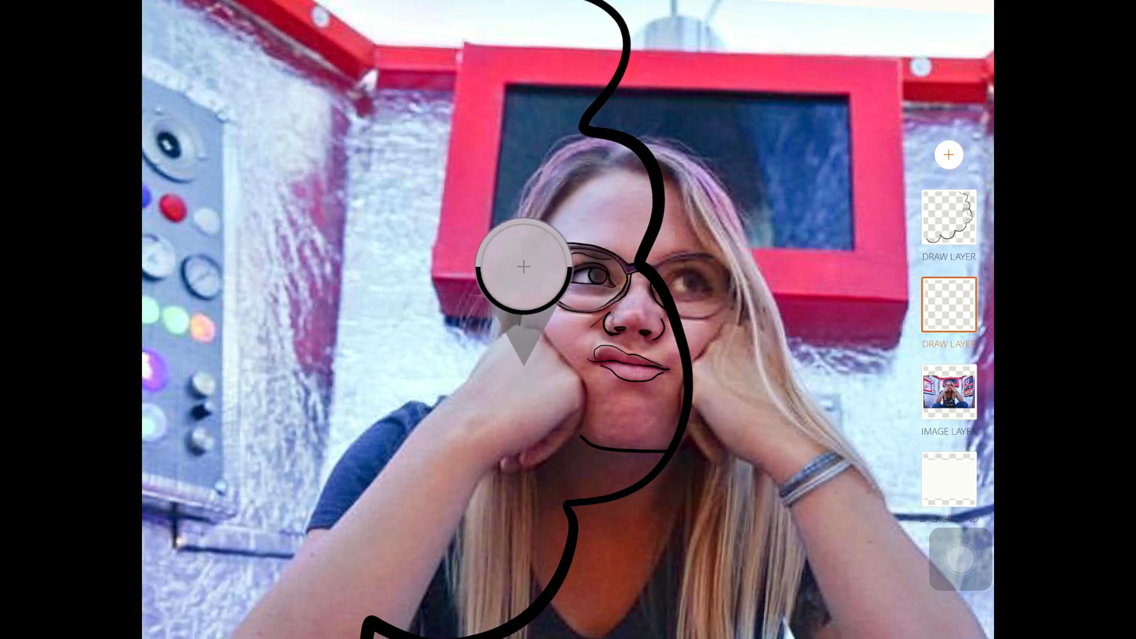
left_click_drag(522, 268, 605, 149)
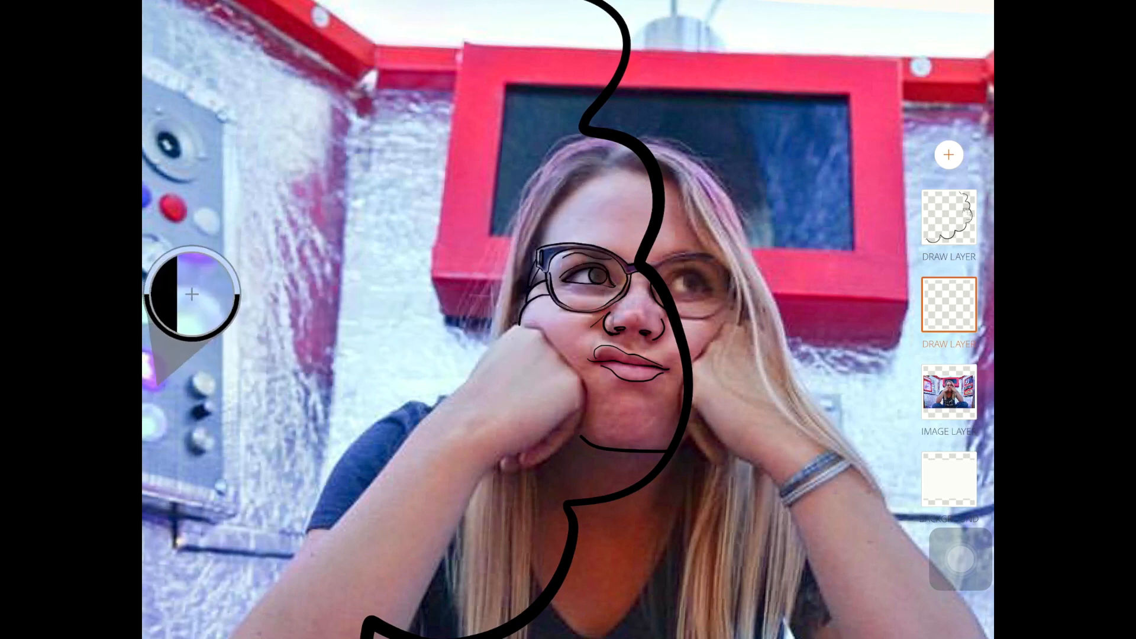
Step: Choose a bright pink from the Picker colour wheel for the lips
left_click(191, 294)
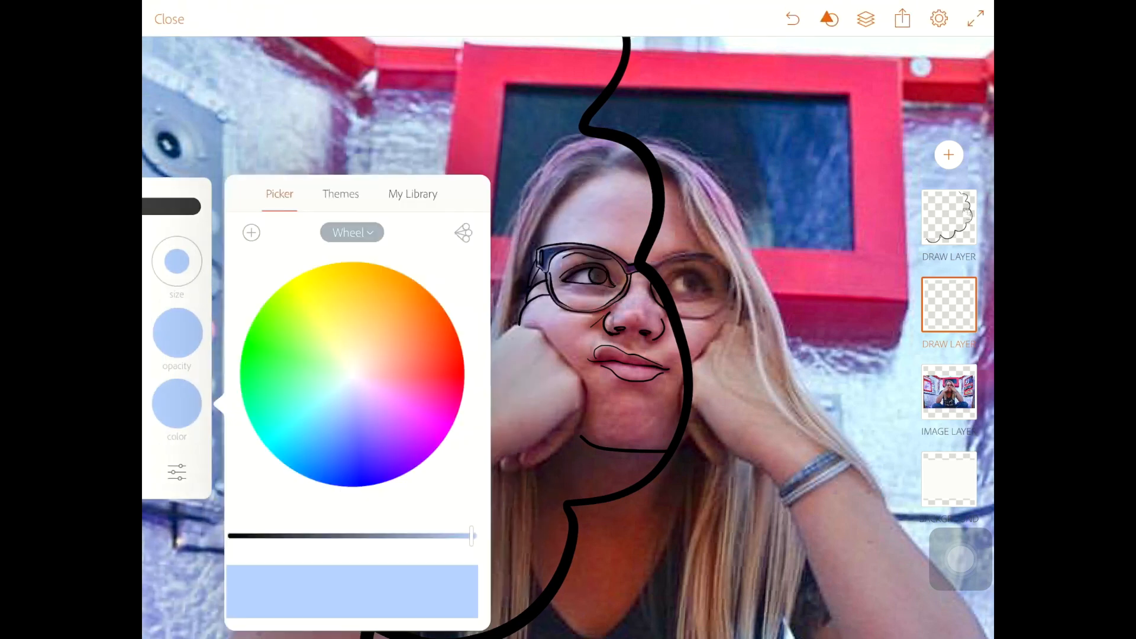
left_click(338, 353)
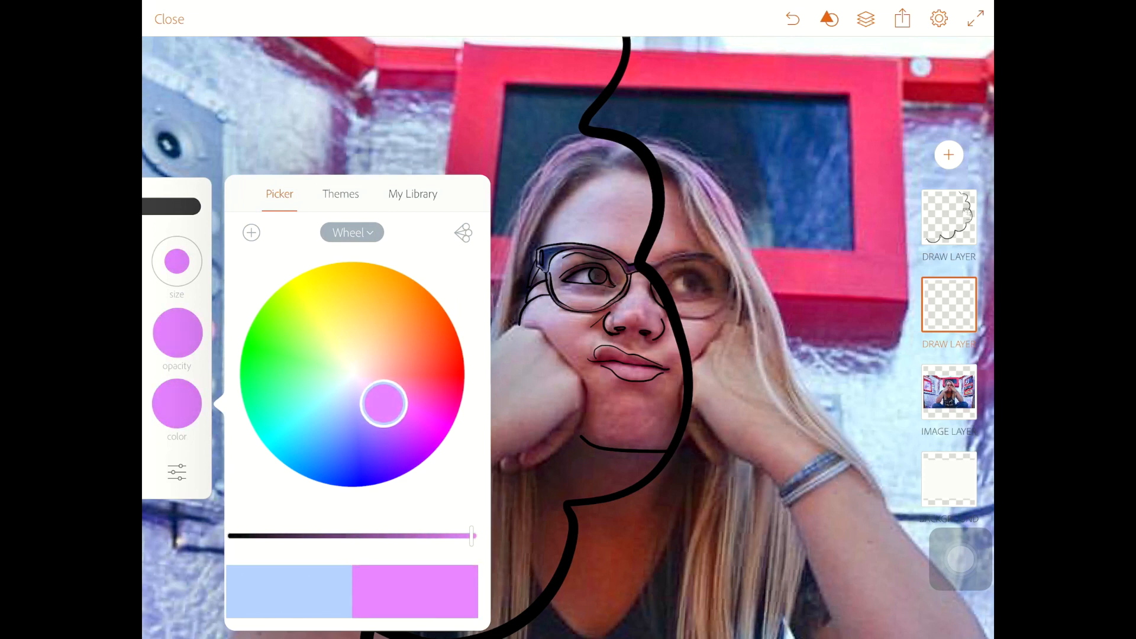
left_click(314, 404)
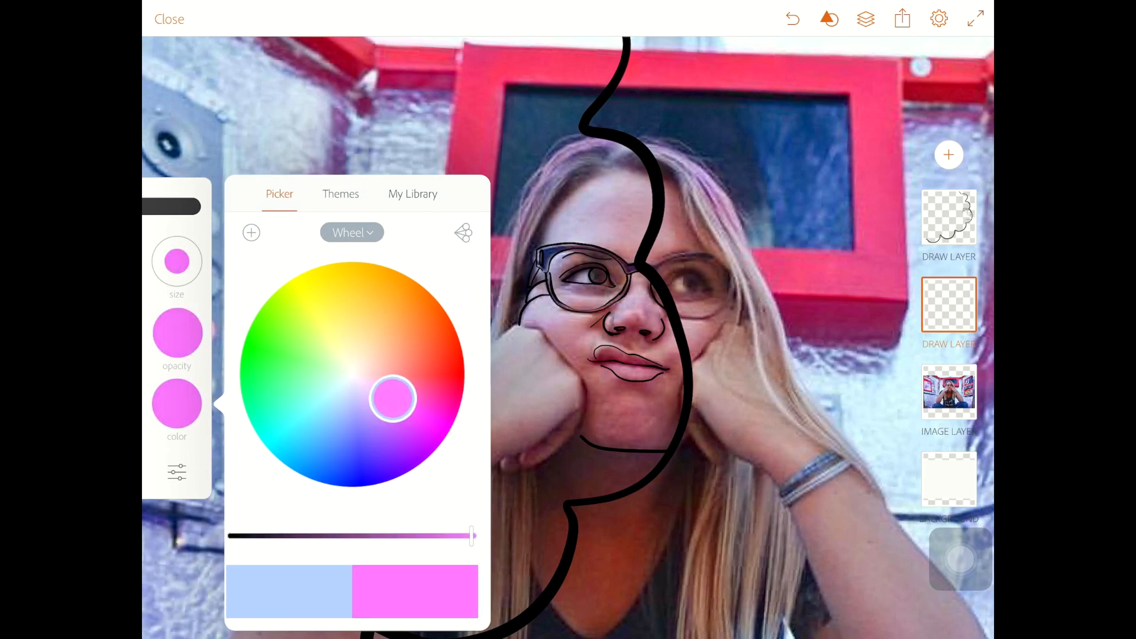
left_click(393, 399)
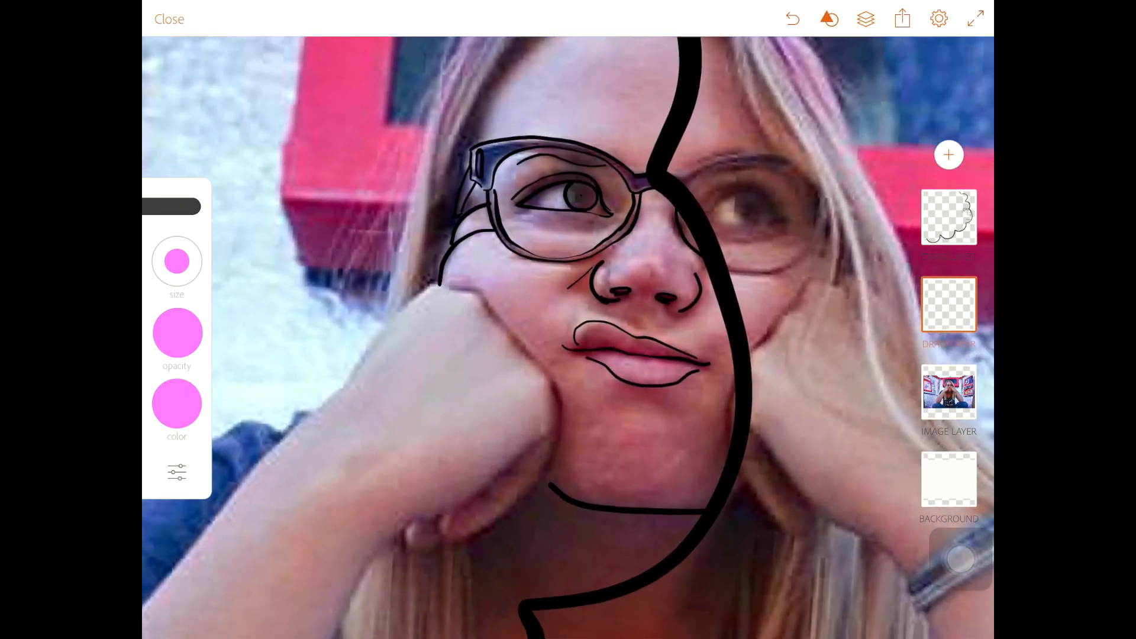
Step: Paint pink fill across the cartoon lips on the colour layer
left_click_drag(630, 366, 689, 366)
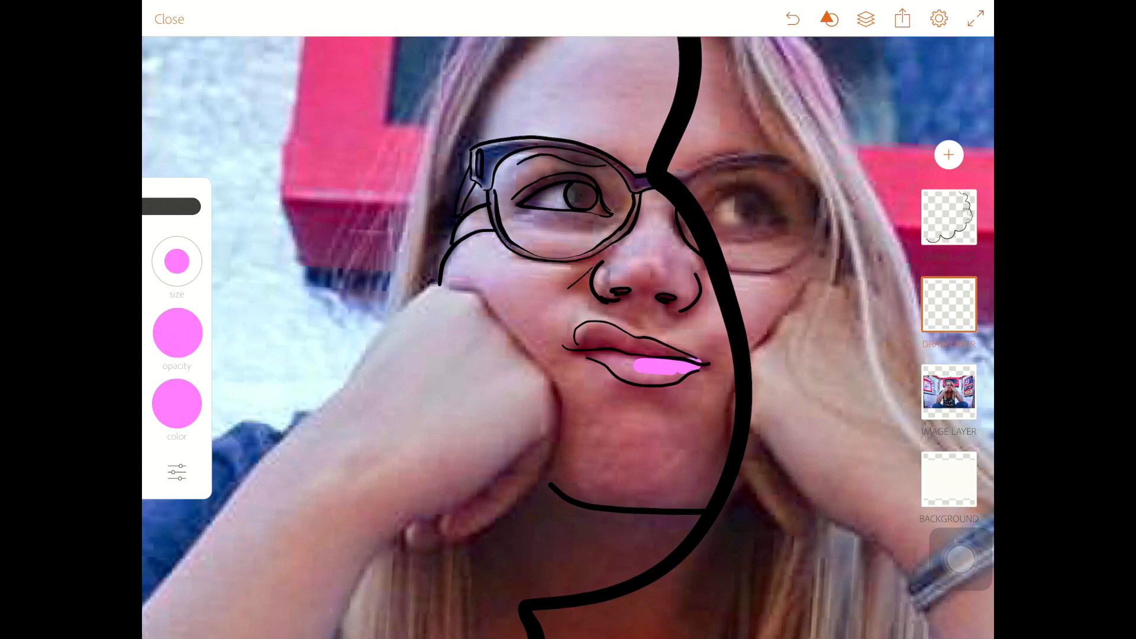
left_click_drag(631, 362, 689, 366)
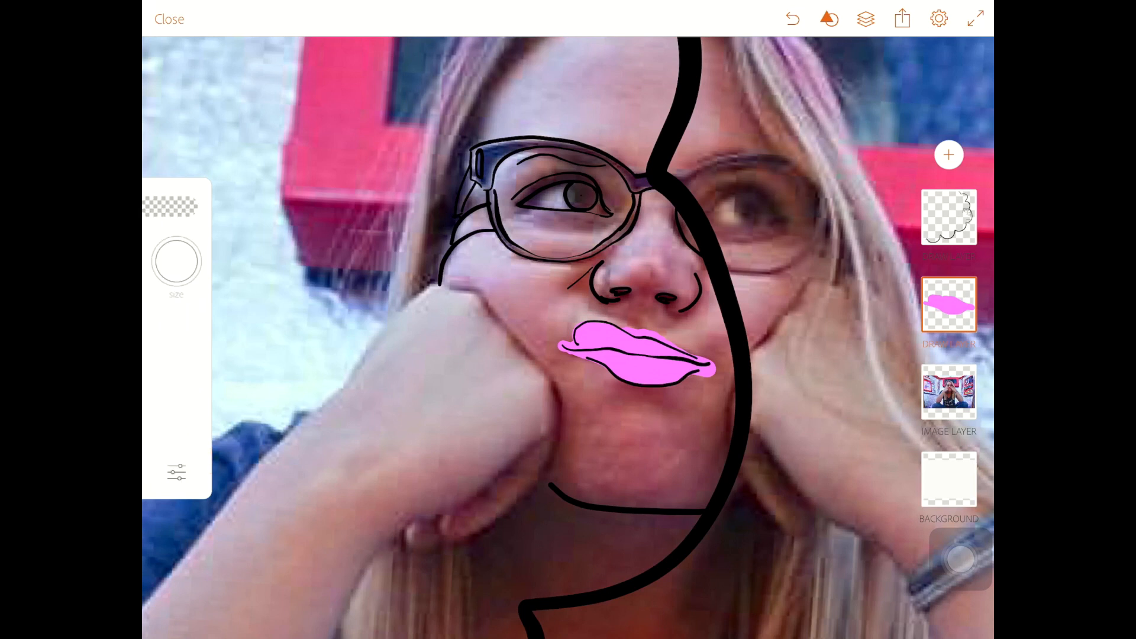
left_click_drag(176, 260, 283, 346)
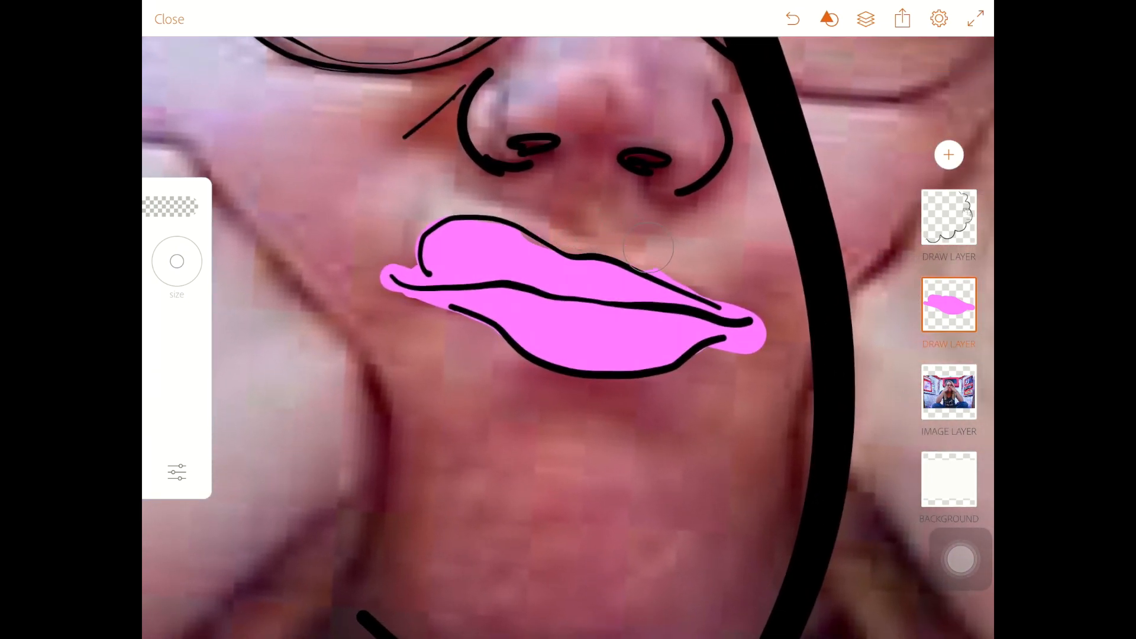
Step: Erase pink overflow past the lip outline at both corners
left_click_drag(648, 246, 768, 334)
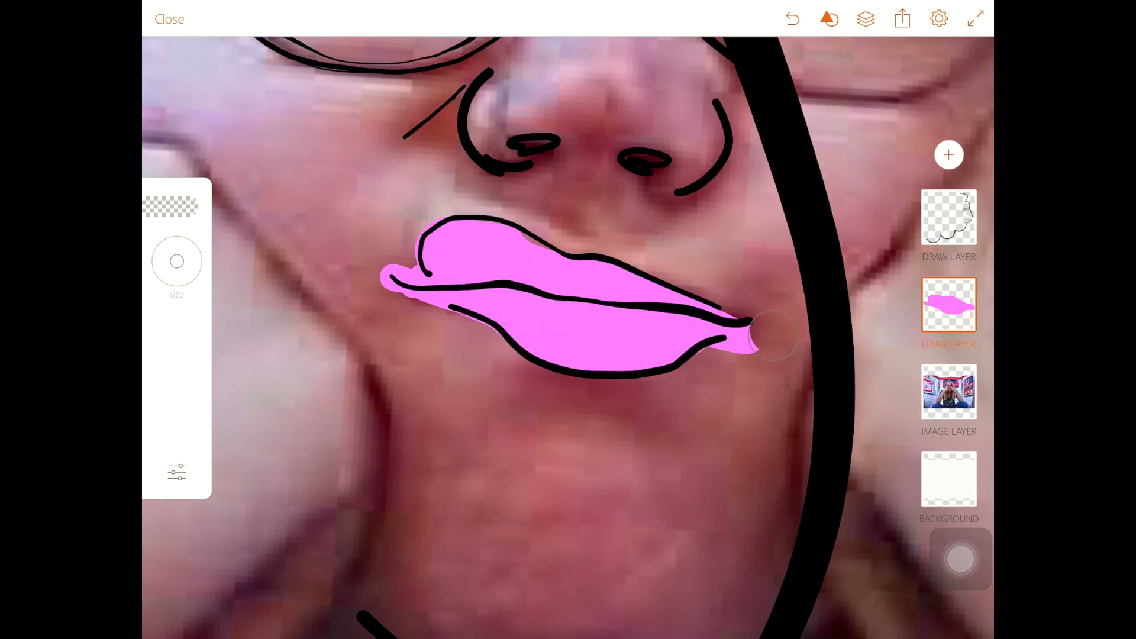
left_click_drag(764, 334, 706, 380)
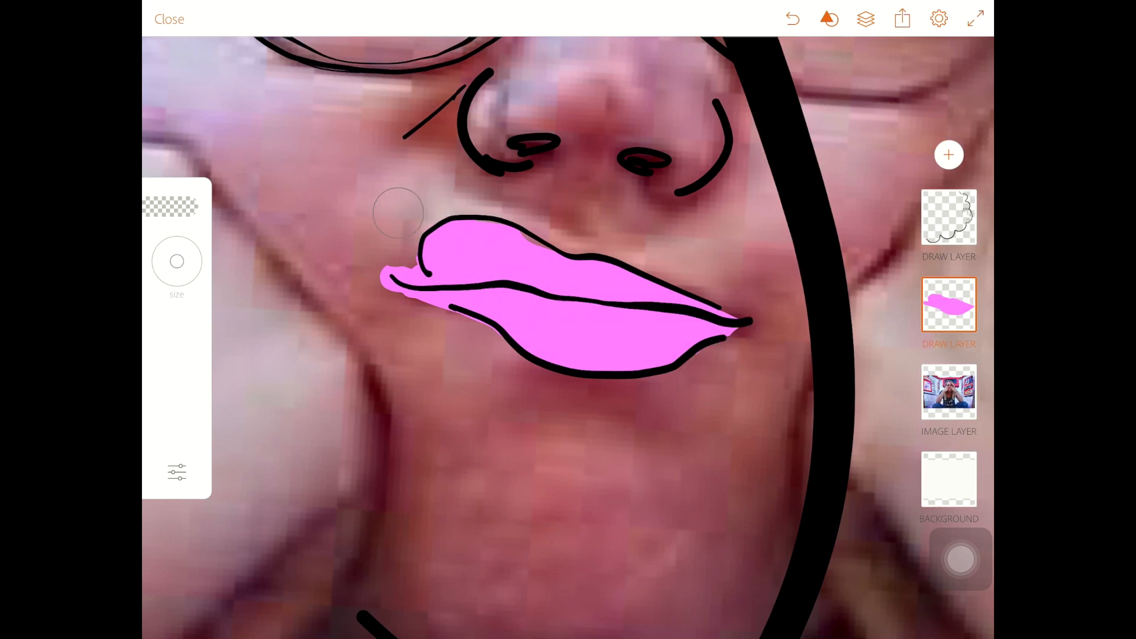
left_click_drag(397, 212, 405, 279)
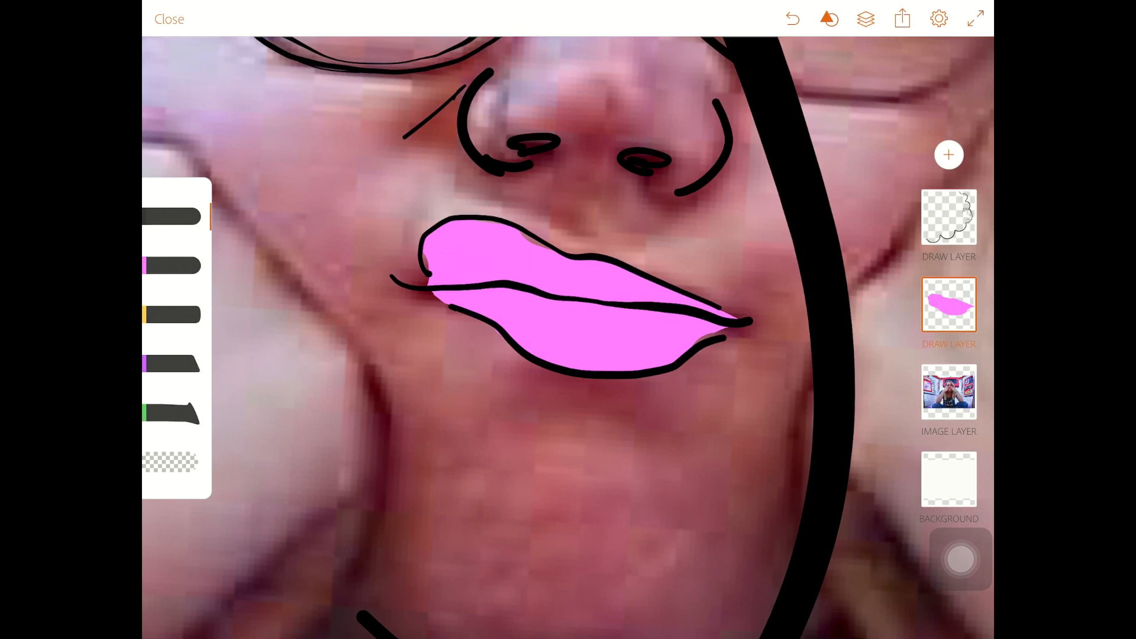
Step: Paint a darker, semi-transparent magenta tone along the upper lip over the pink fill
left_click(176, 406)
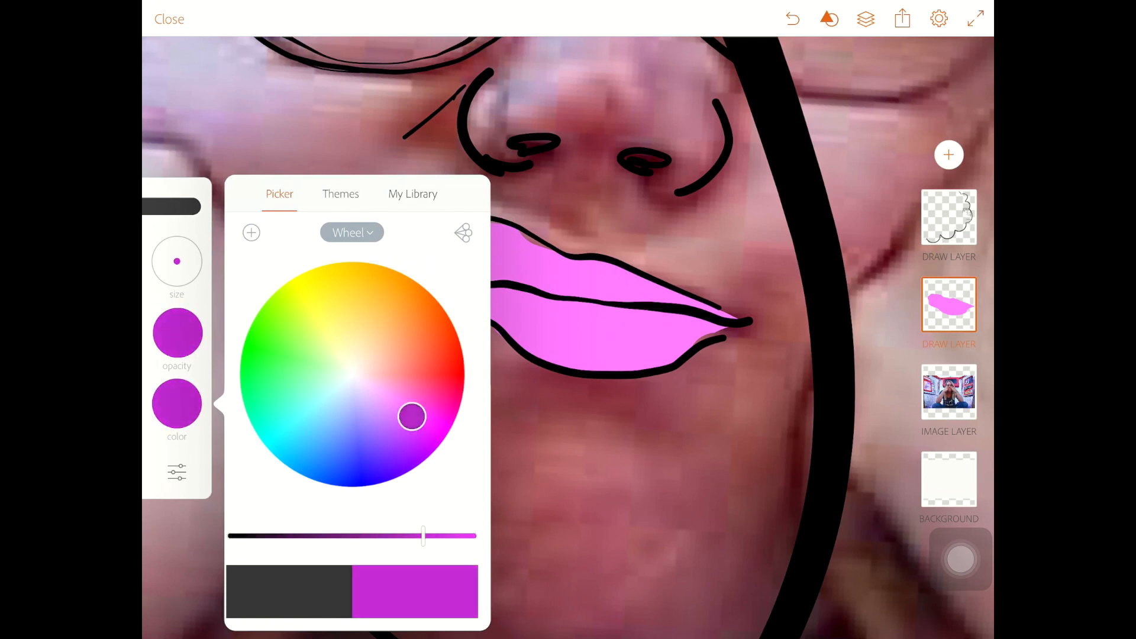
left_click_drag(424, 535, 433, 534)
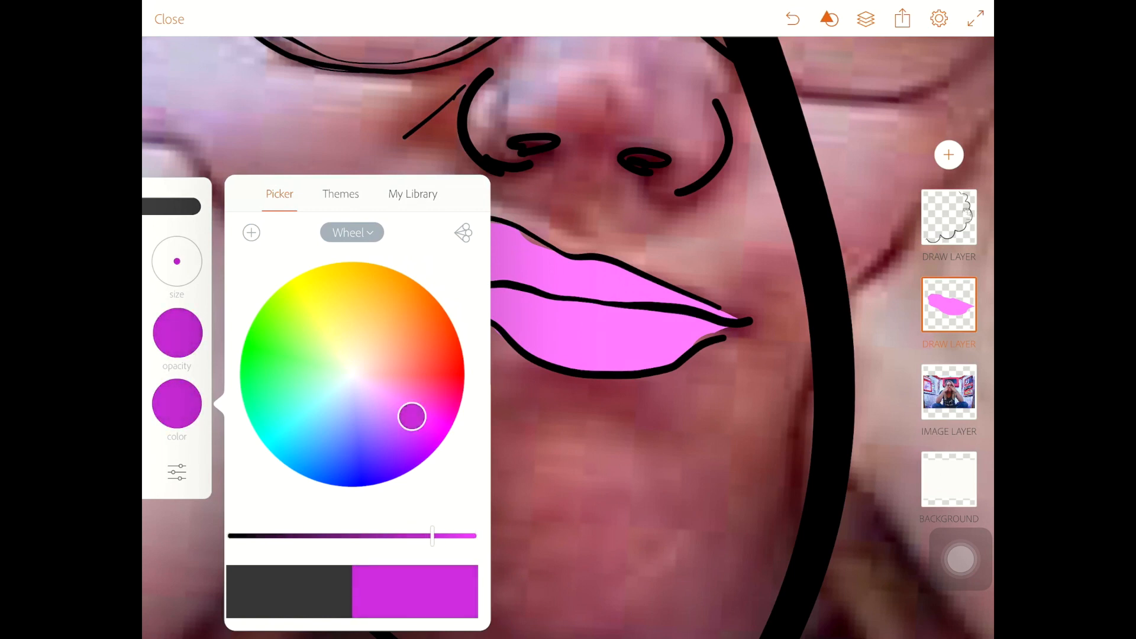
left_click_drag(431, 536, 446, 536)
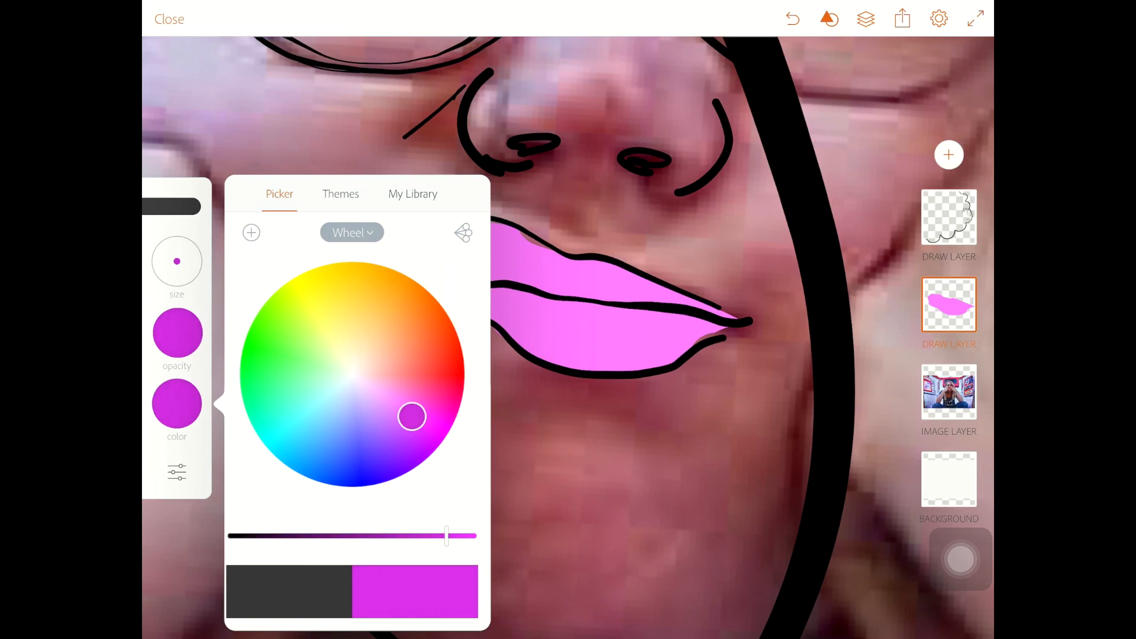
left_click_drag(446, 536, 455, 536)
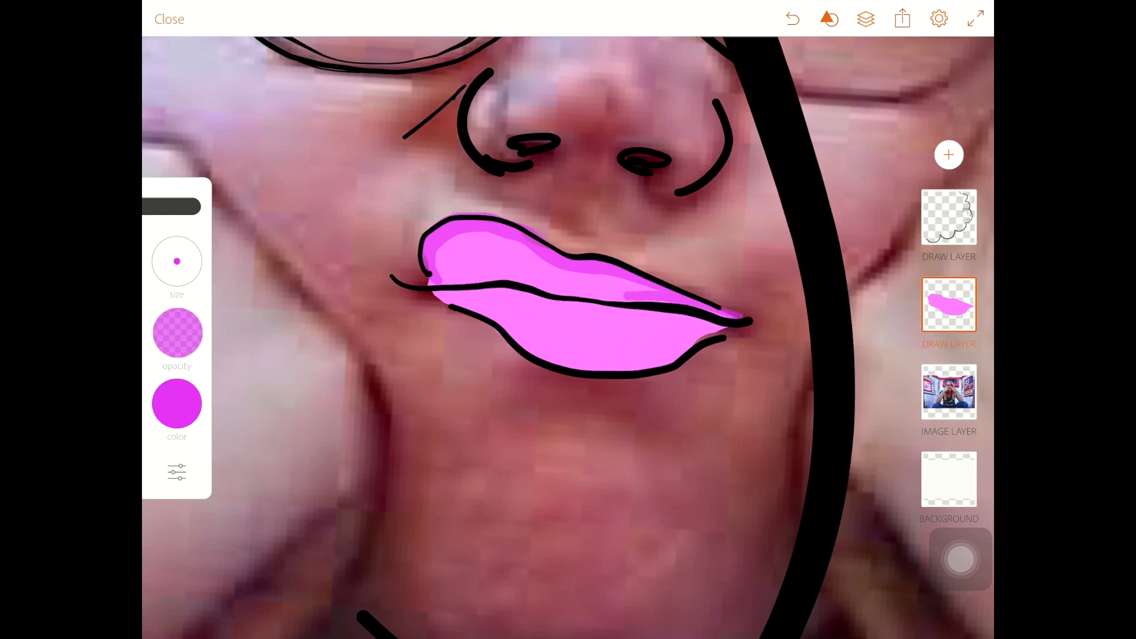
left_click_drag(434, 283, 630, 297)
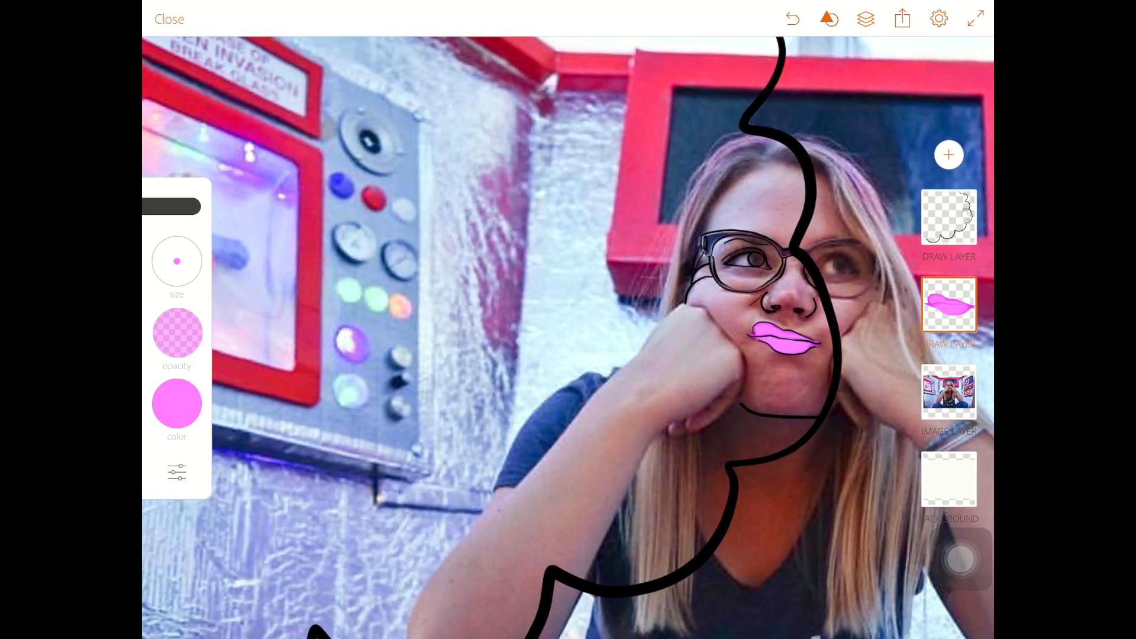
Step: Fill flat colours for frames, wall, hair, skin, glasses and eye, then return to the line layer
left_click(176, 404)
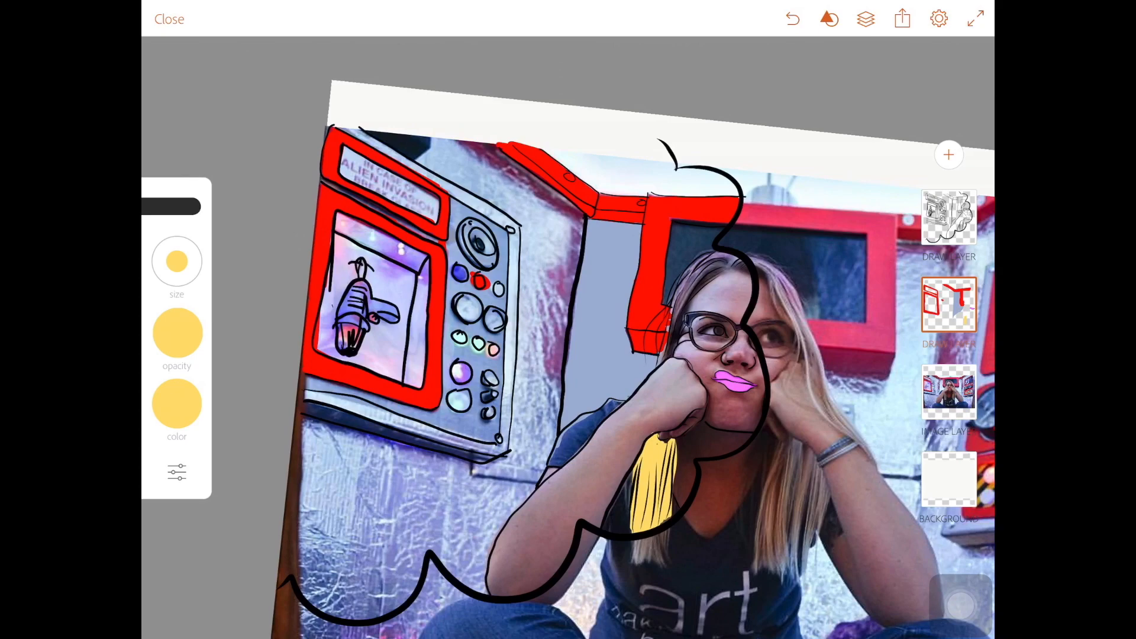
left_click(176, 405)
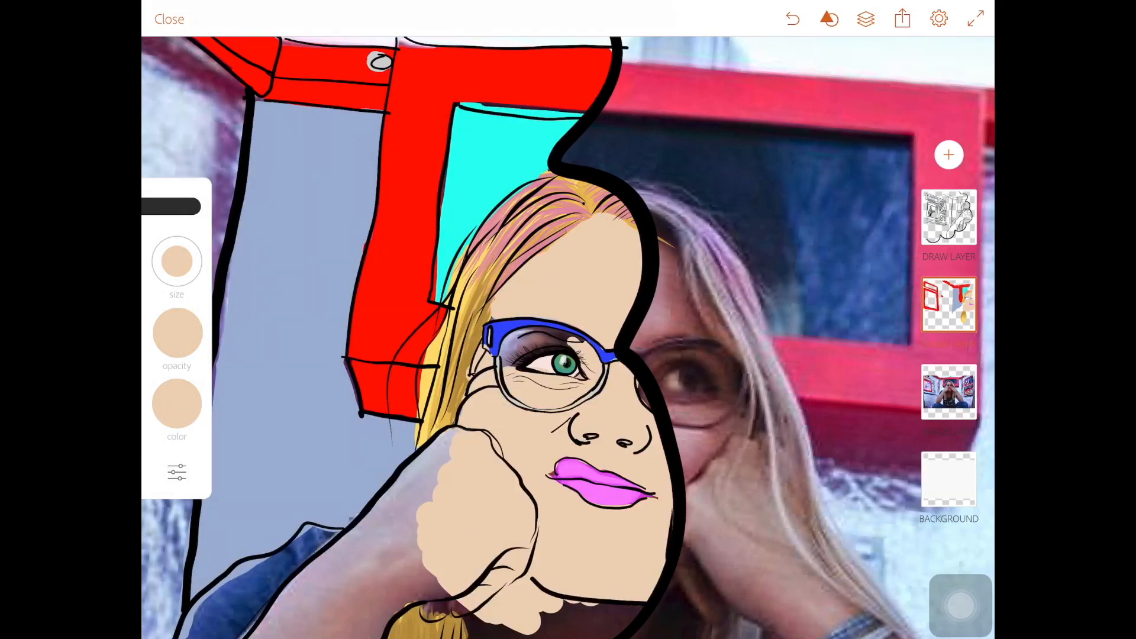
left_click(176, 406)
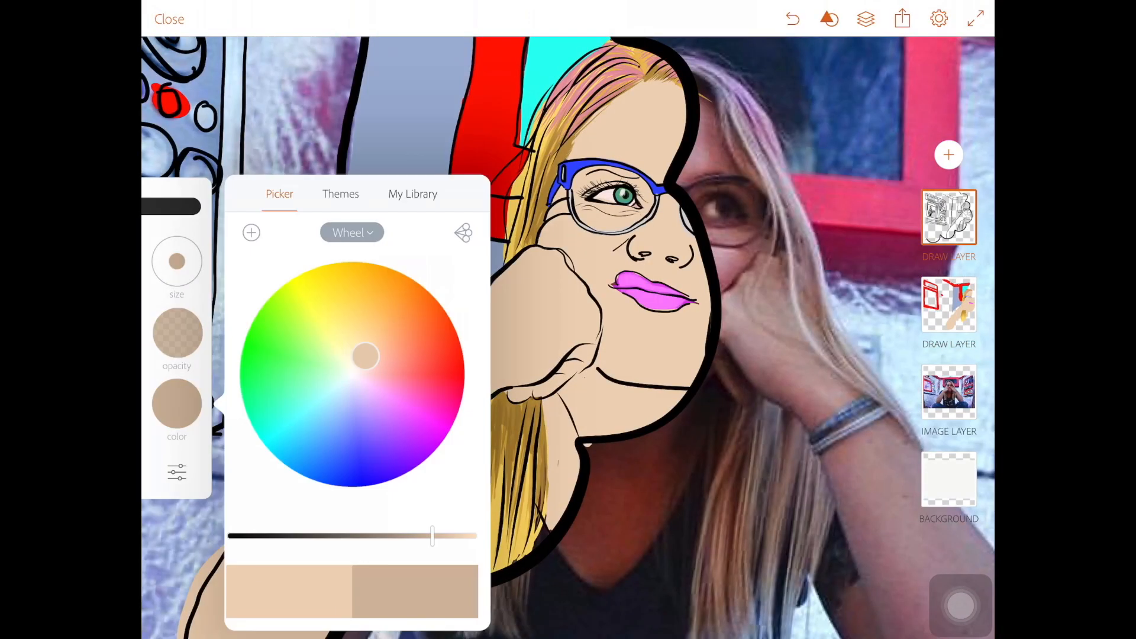